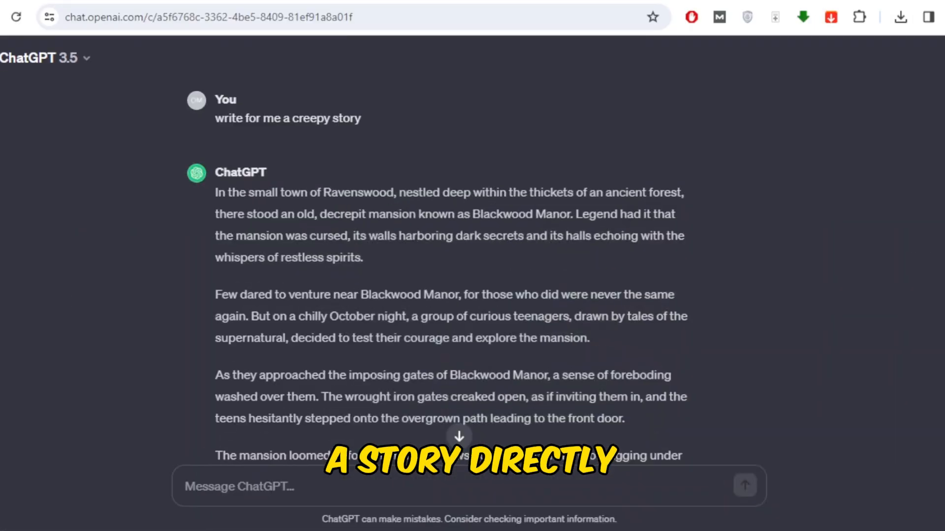
Step: Review the story-events prompt in the Doc, then bring up the ChatGPT 'Shadows in the City' reply
{"action": "scroll", "scroll_direction": "down", "scroll_amount": 3}
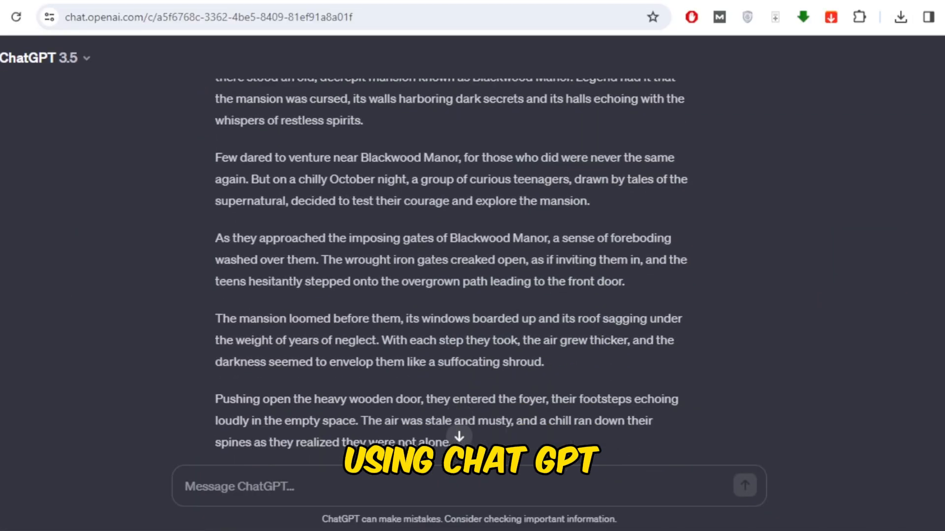
{"action": "scroll", "scroll_direction": "down", "scroll_amount": 3}
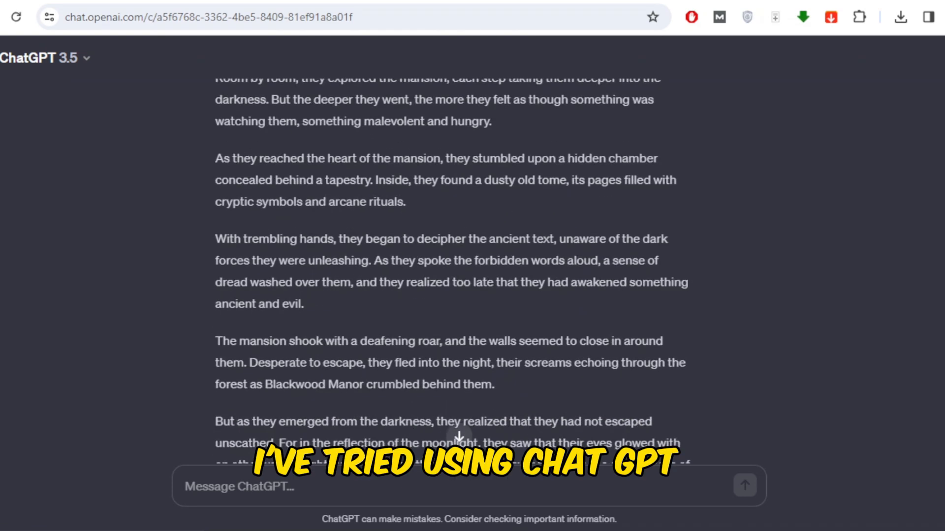
{"action": "scroll", "scroll_direction": "down", "scroll_amount": 3}
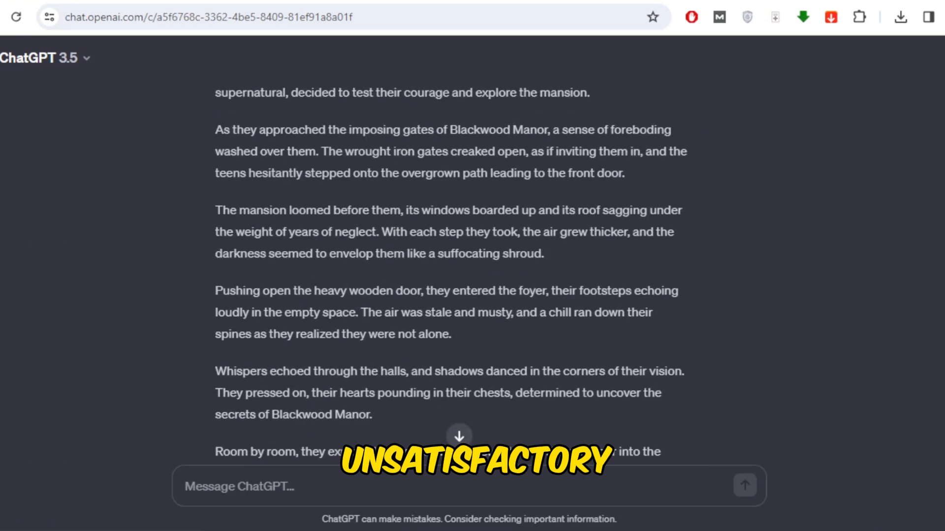
{"action": "scroll", "scroll_direction": "up", "scroll_amount": 3}
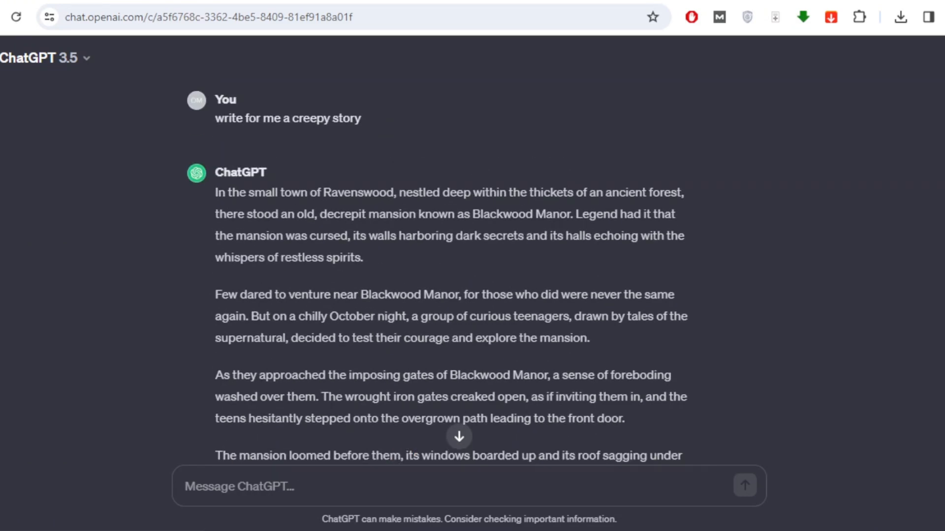
{"action": "scroll", "scroll_direction": "down", "scroll_amount": 3}
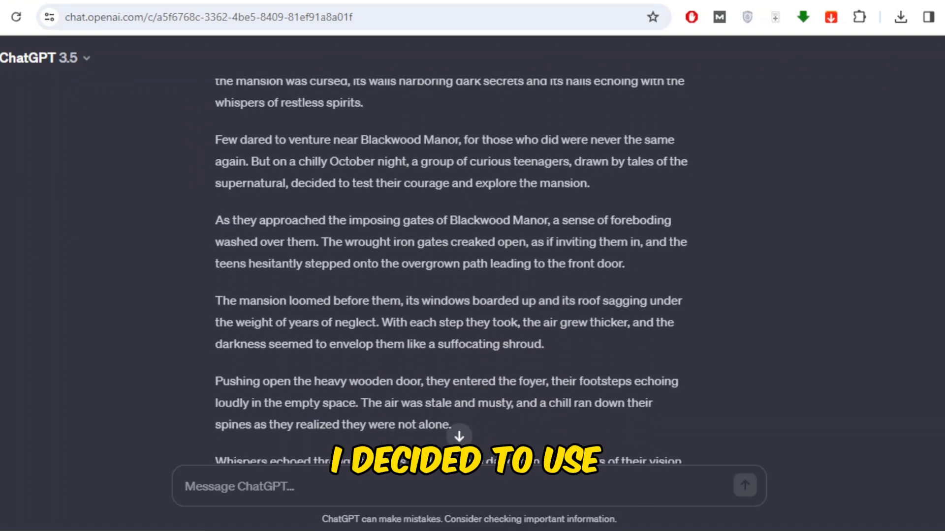
{"action": "scroll", "scroll_direction": "down", "scroll_amount": 3}
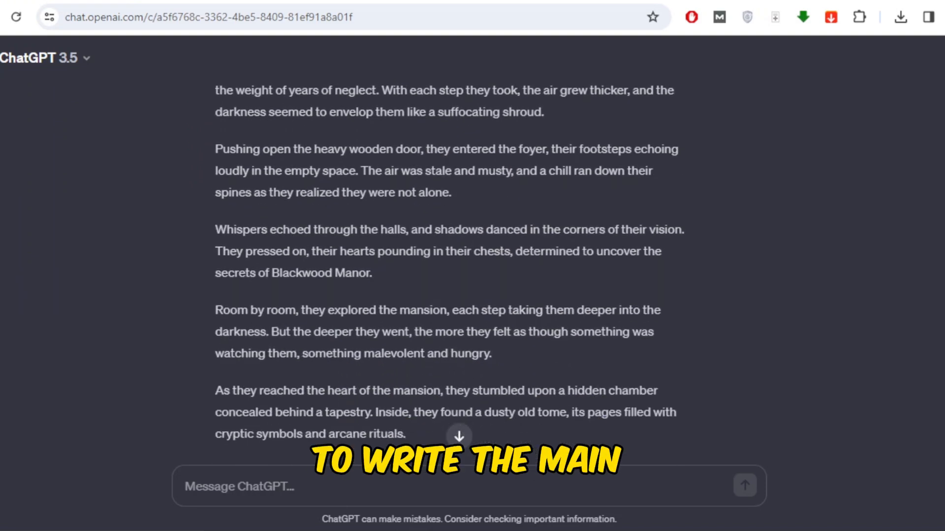
{"action": "scroll", "scroll_direction": "down", "scroll_amount": 3}
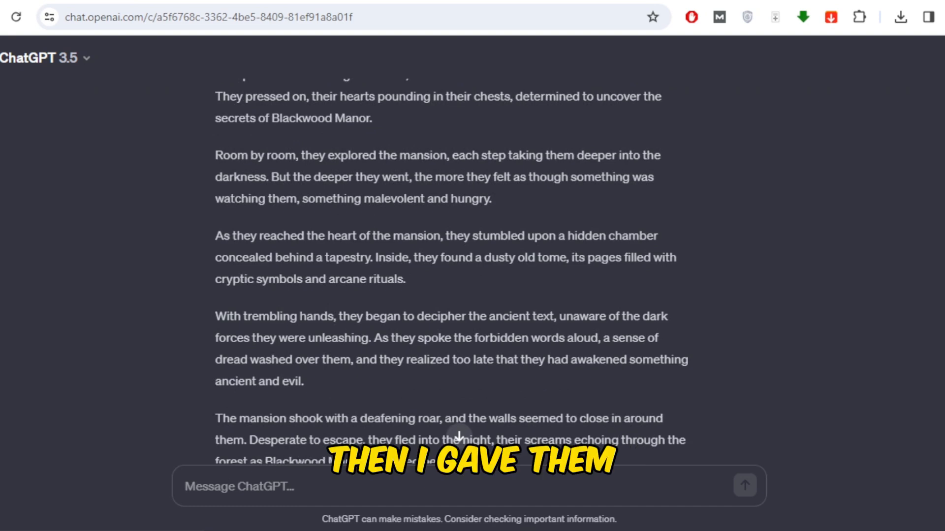
{"action": "scroll", "scroll_direction": "down", "scroll_amount": 3}
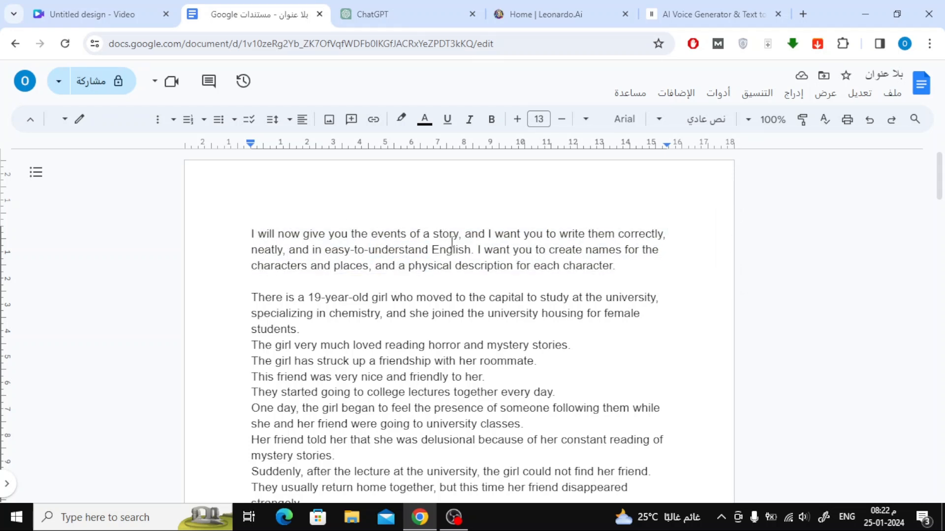
{"action": "scroll", "scroll_direction": "down", "scroll_amount": 3}
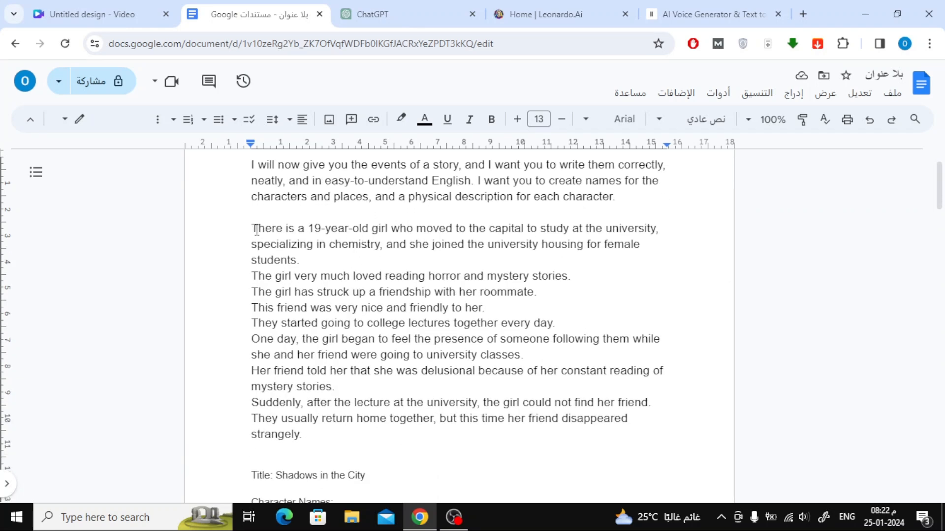
{"action": "mouse_move", "coordinate": [353, 323]}
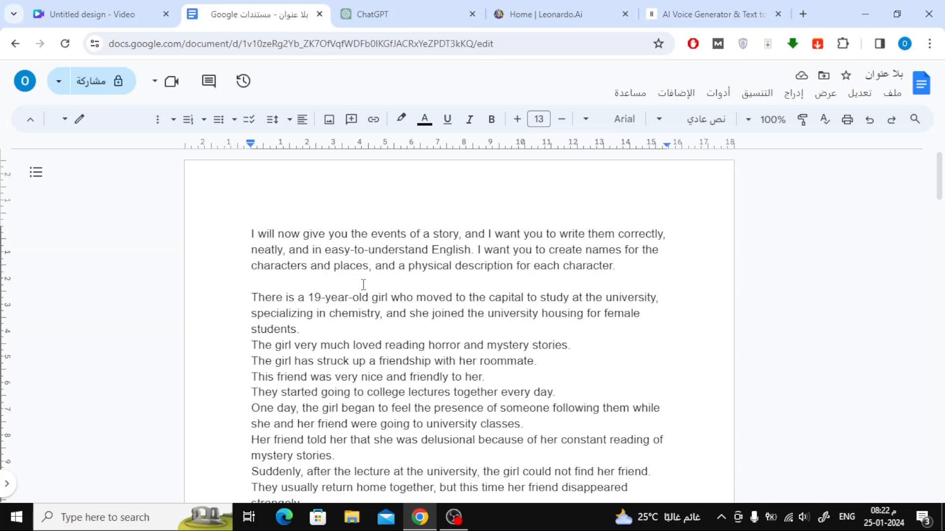
{"action": "left_click", "coordinate": [401, 14]}
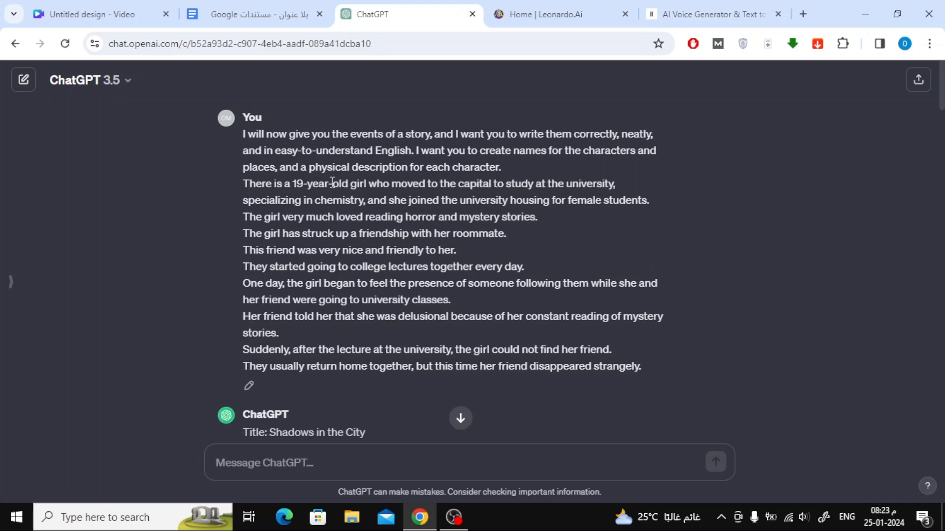
{"action": "scroll", "scroll_direction": "down", "scroll_amount": 3}
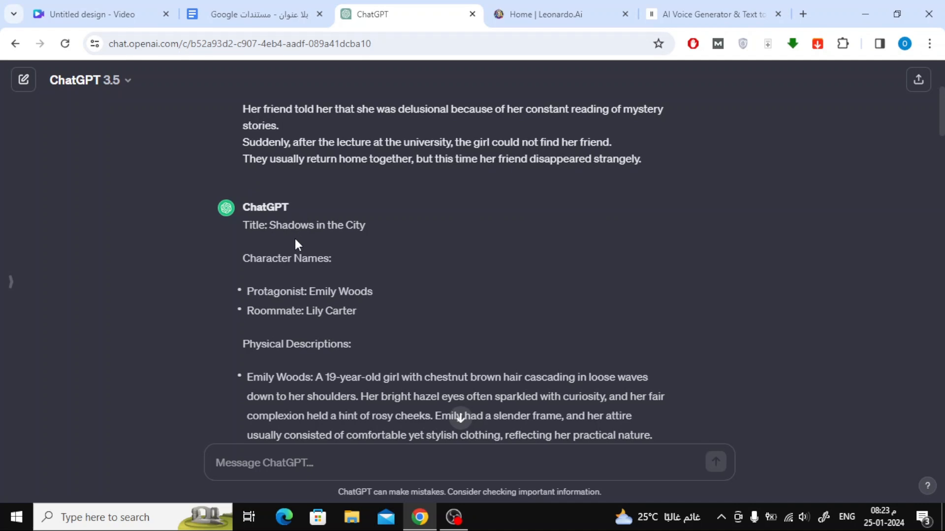
{"action": "scroll", "scroll_direction": "down", "scroll_amount": 3}
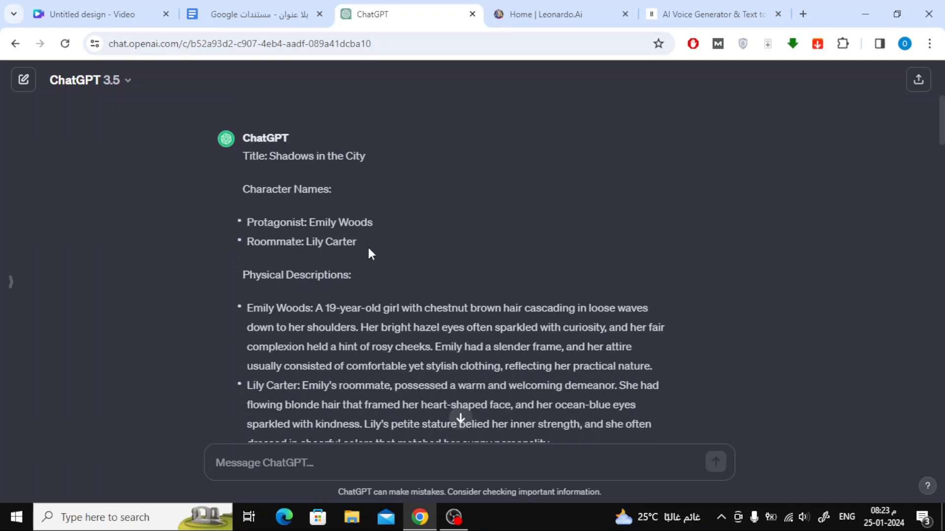
{"action": "scroll", "scroll_direction": "down", "scroll_amount": 3}
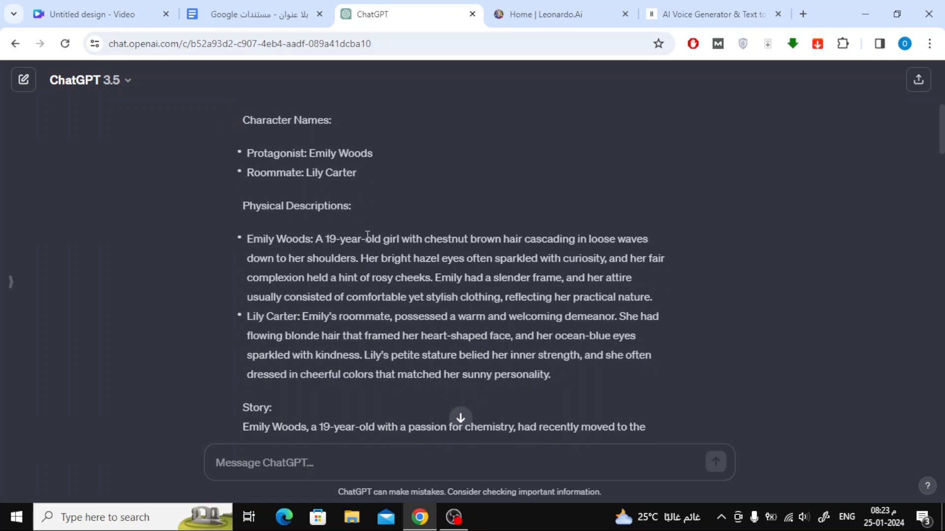
{"action": "scroll", "scroll_direction": "down", "scroll_amount": 3}
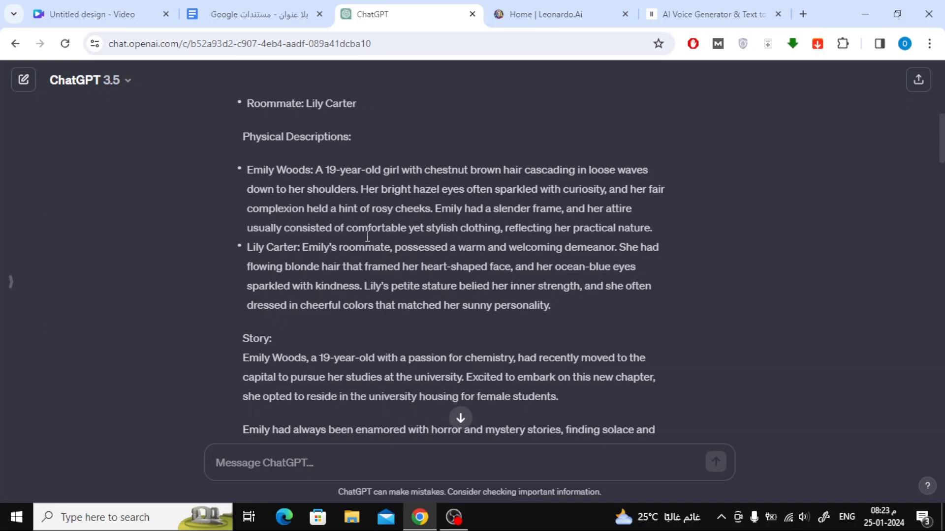
{"action": "scroll", "scroll_direction": "down", "scroll_amount": 3}
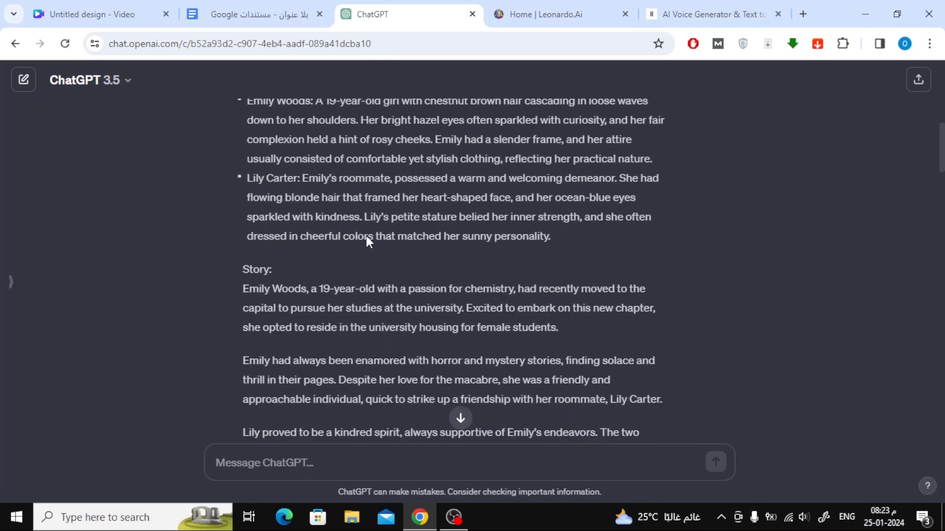
{"action": "scroll", "scroll_direction": "down", "scroll_amount": 3}
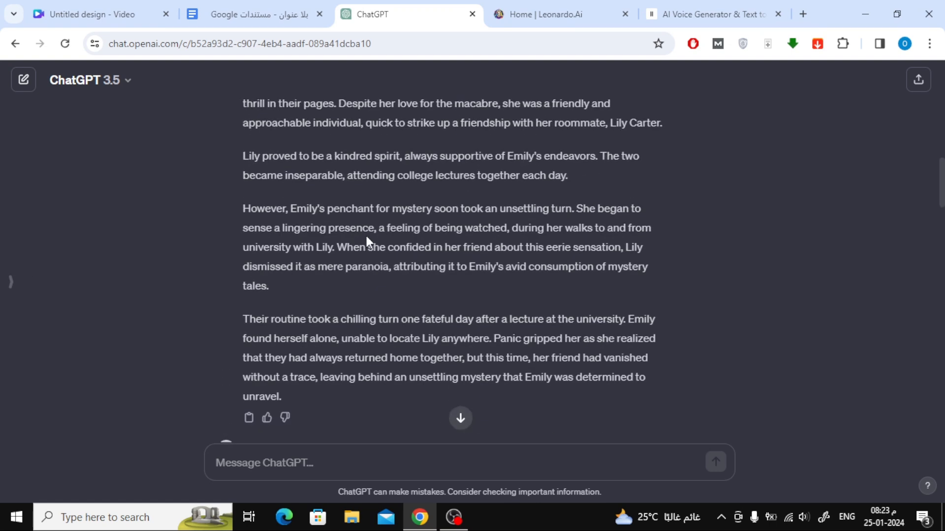
{"action": "scroll", "scroll_direction": "up", "scroll_amount": 3}
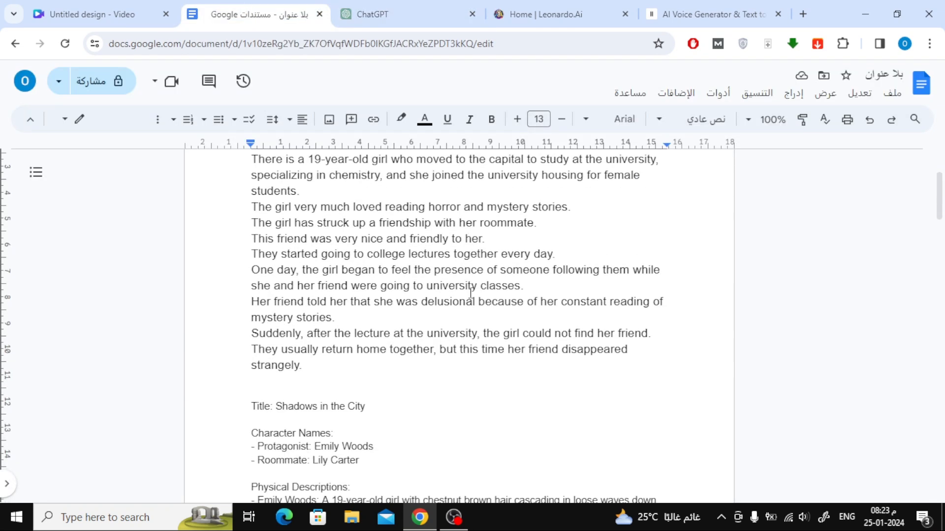
{"action": "scroll", "scroll_direction": "down", "scroll_amount": 3}
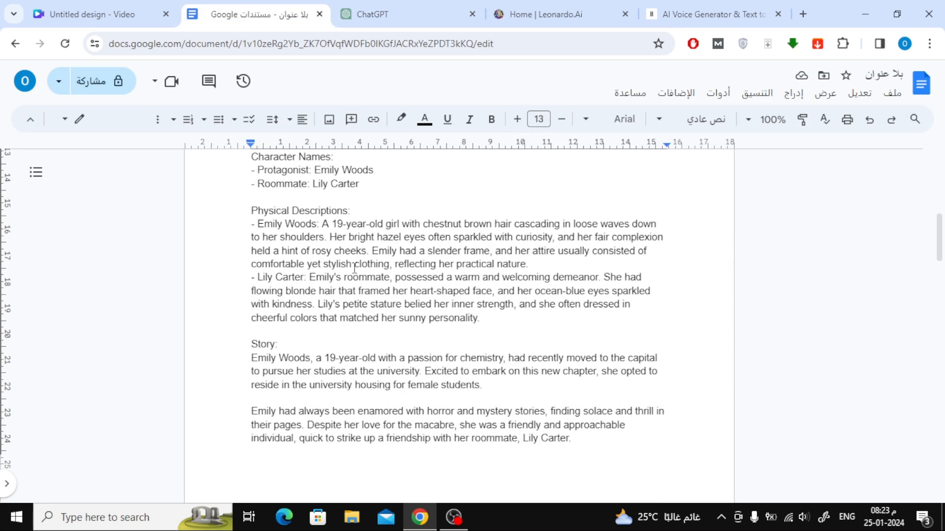
{"action": "scroll", "scroll_direction": "down", "scroll_amount": 3}
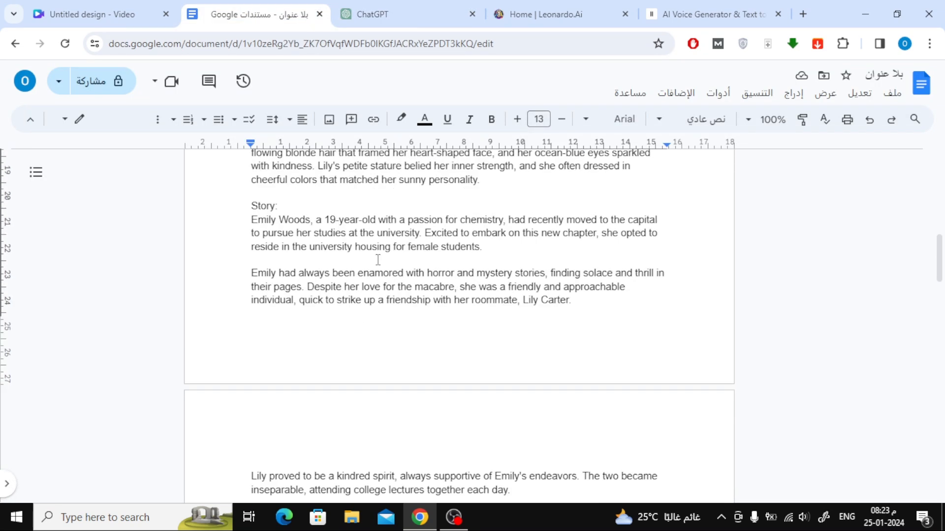
{"action": "scroll", "scroll_direction": "down", "scroll_amount": 3}
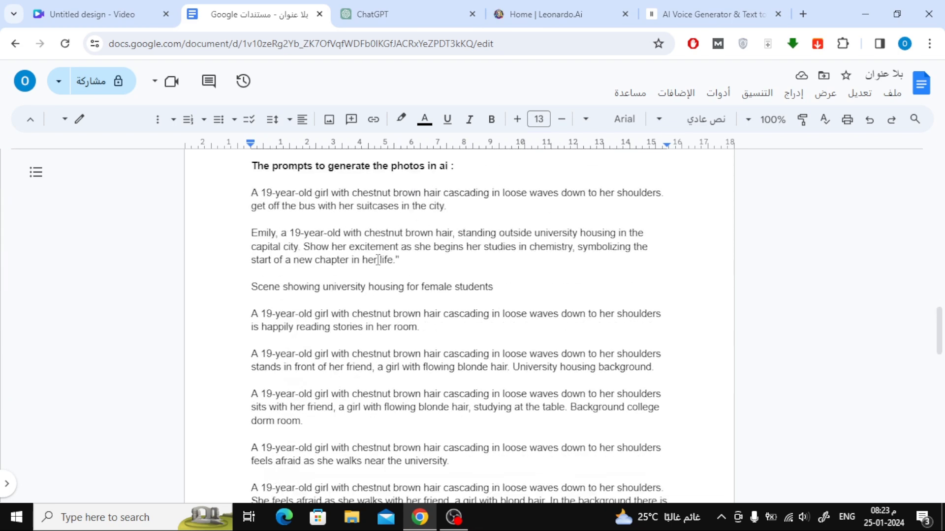
Step: From the Canva home page create a new blank Video design via the 'vide' search
{"action": "left_click", "coordinate": [93, 14]}
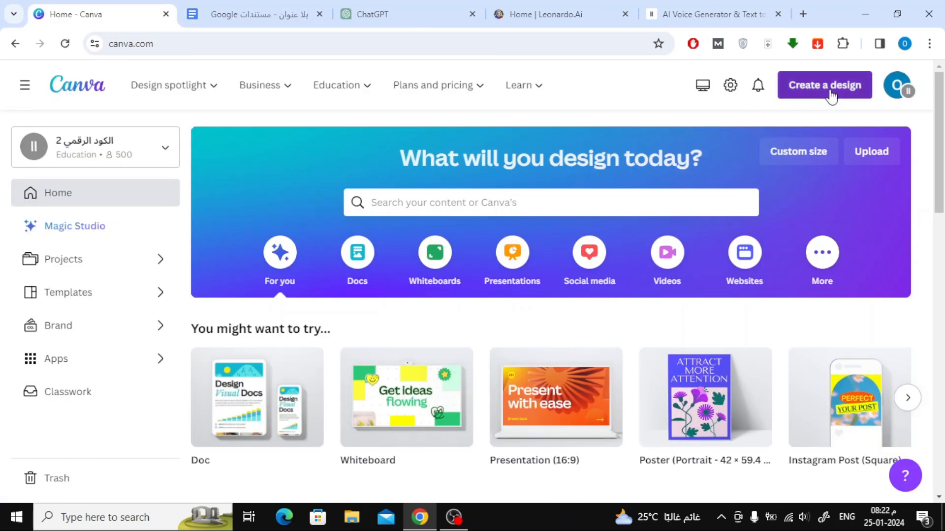
{"action": "left_click", "coordinate": [824, 85]}
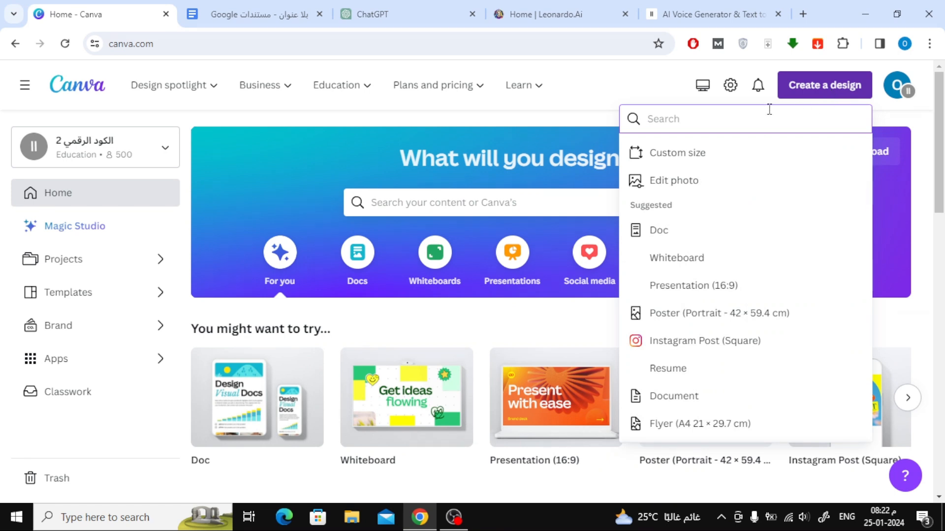
{"action": "type", "text": "video"}
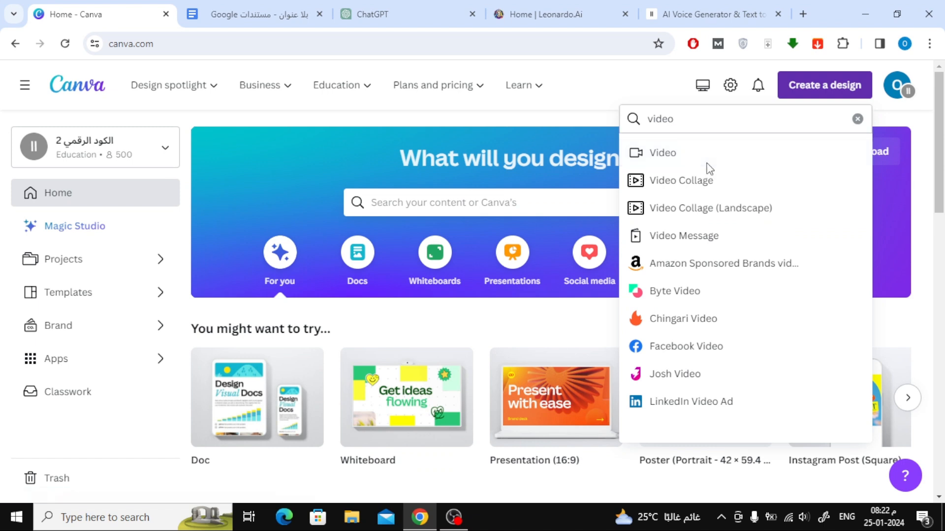
{"action": "left_click", "coordinate": [662, 152]}
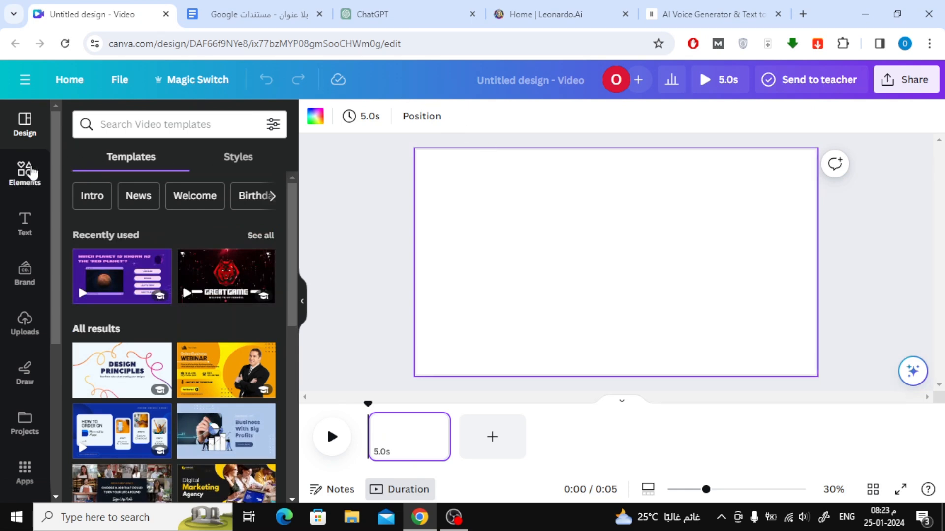
Step: Search Elements for 'bla' and browse the black background video clips
{"action": "type", "text": "black background"}
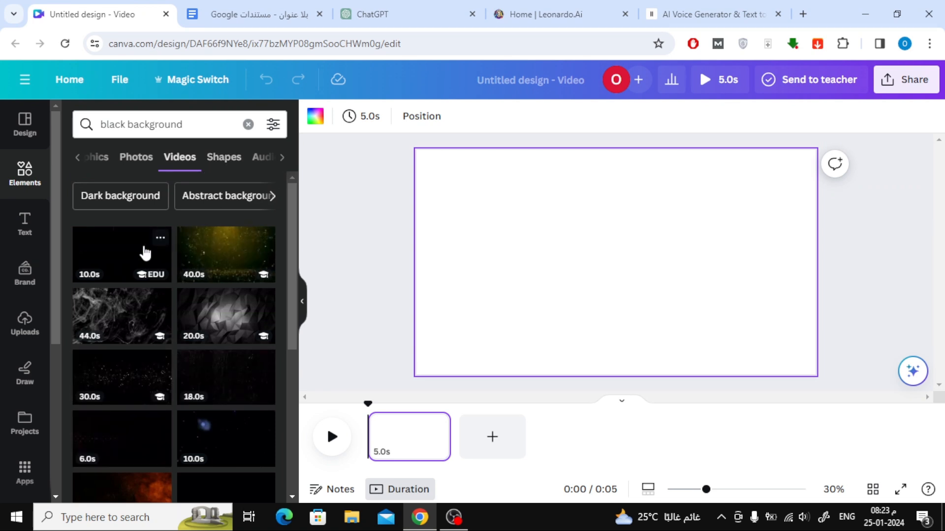
{"action": "scroll", "scroll_direction": "down", "scroll_amount": 3}
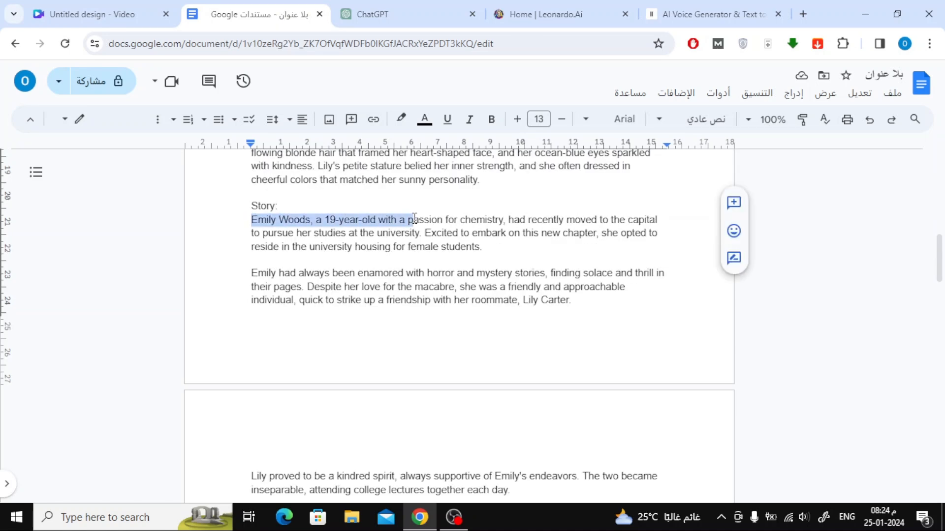
Step: Back in the Canva design, set the pasted story text to Comic Sans
{"action": "left_click", "coordinate": [99, 13]}
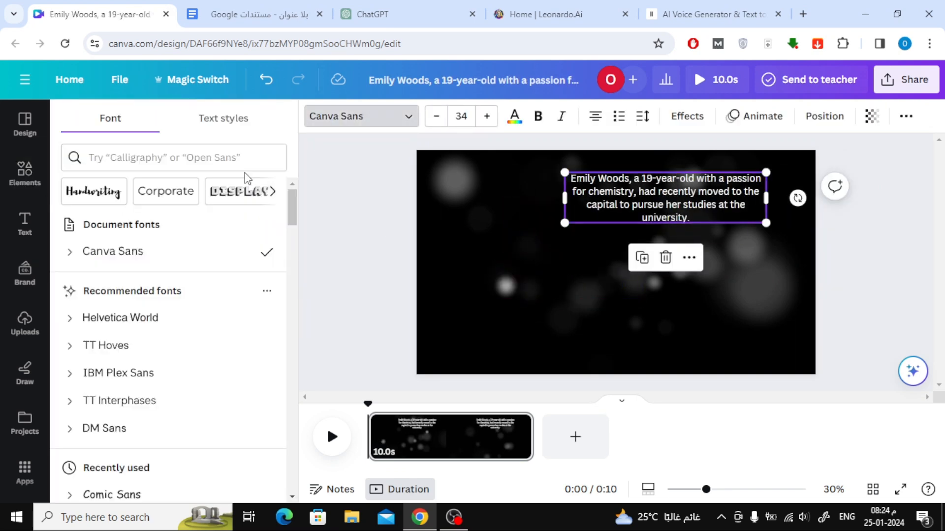
{"action": "left_click", "coordinate": [686, 116]}
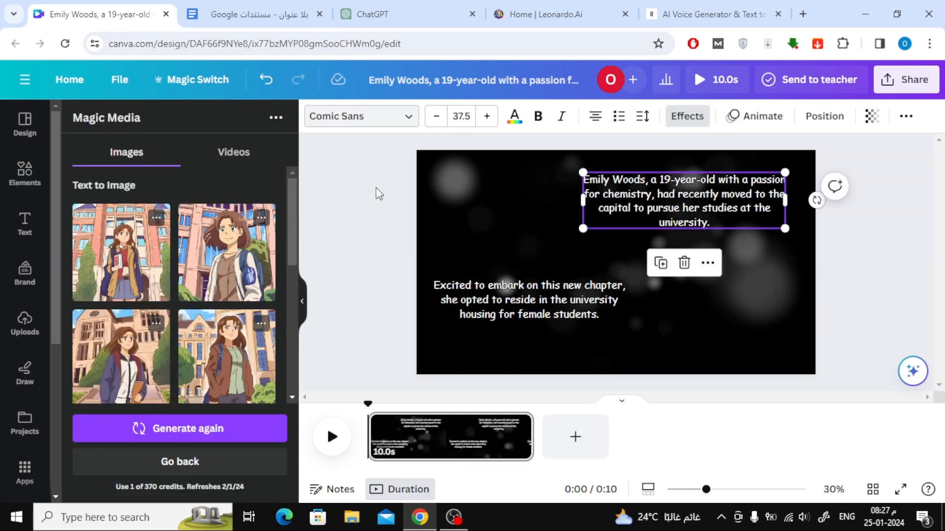
Step: Add 'make it anime style' to the Leonardo.Ai prompt, generate, and return to Canva
{"action": "scroll", "scroll_direction": "down", "scroll_amount": 3}
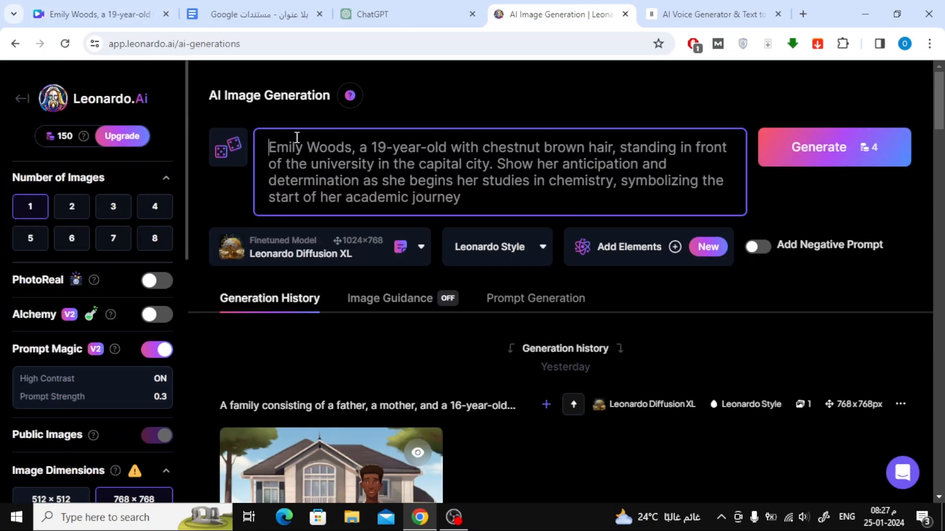
{"action": "type", "text": "make it anime style"}
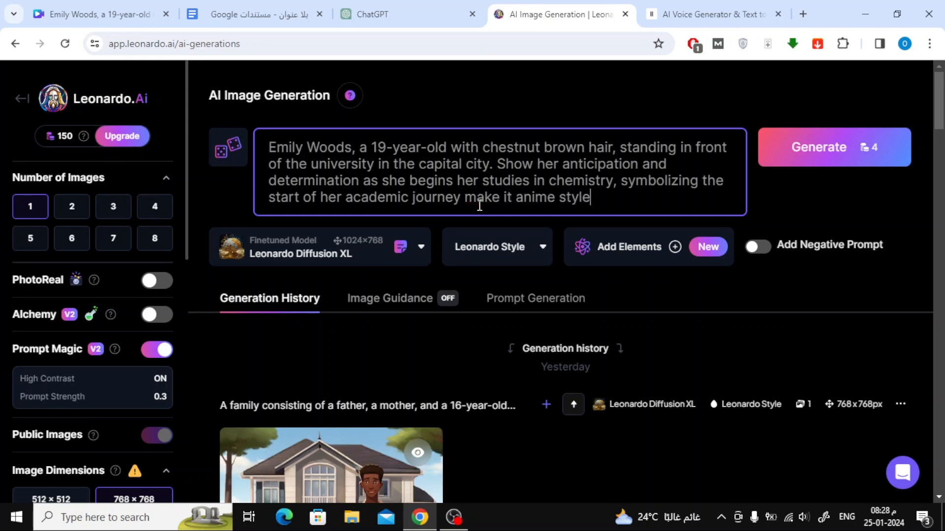
{"action": "left_click", "coordinate": [834, 147]}
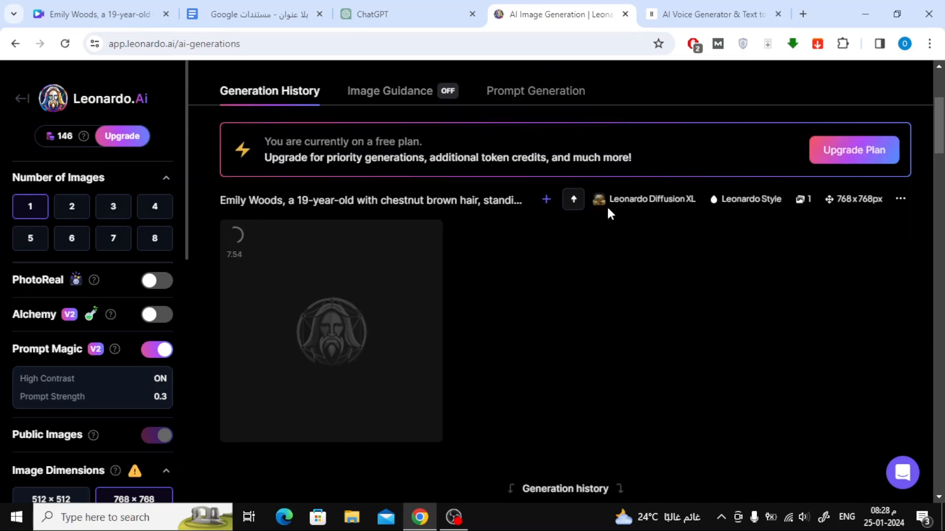
{"action": "left_click", "coordinate": [93, 14]}
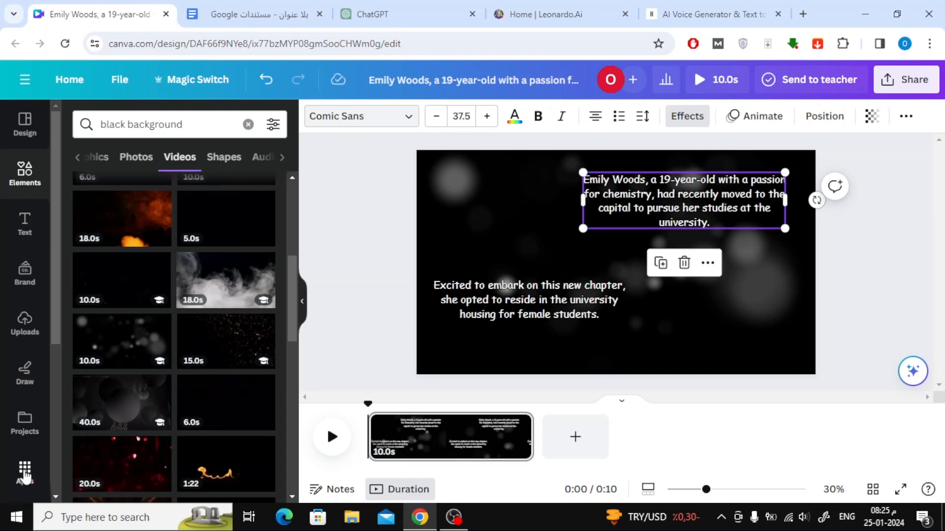
Step: From the Apps panel, launch the Magic Media image generator
{"action": "left_click", "coordinate": [24, 467]}
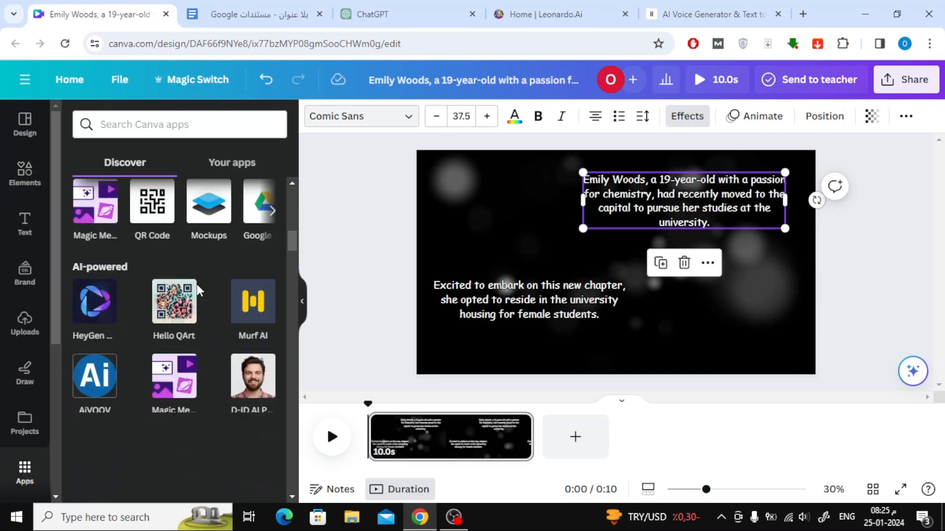
{"action": "left_click", "coordinate": [94, 201]}
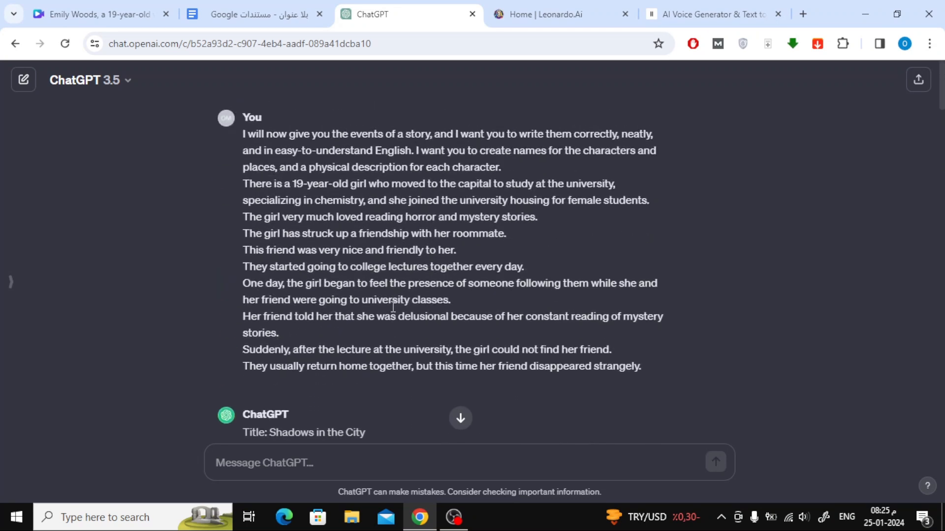
Step: Ask ChatGPT for a short image prompt from the story's opening sentence and select its reply
{"action": "scroll", "scroll_direction": "down", "scroll_amount": 3}
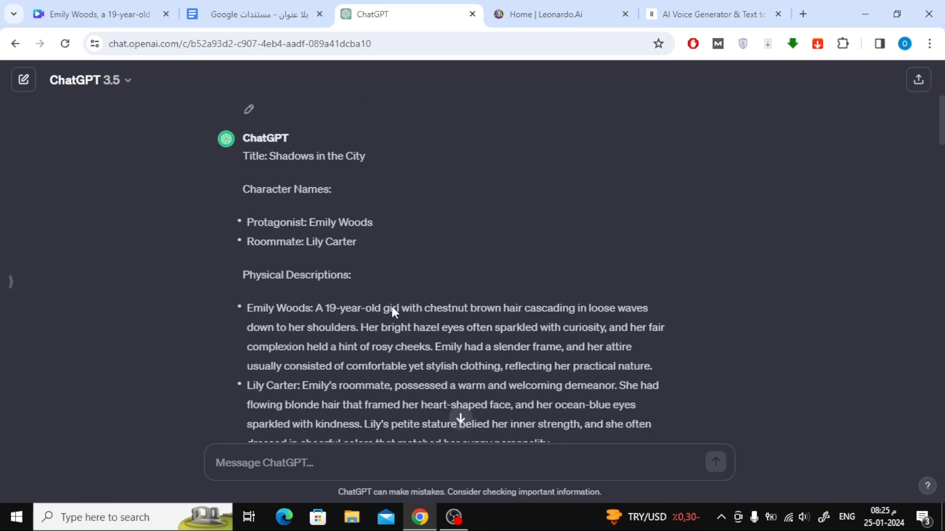
{"action": "scroll", "scroll_direction": "down", "scroll_amount": 3}
{"action": "type", "text": "for this give me good prompt to generate ai photo :"}
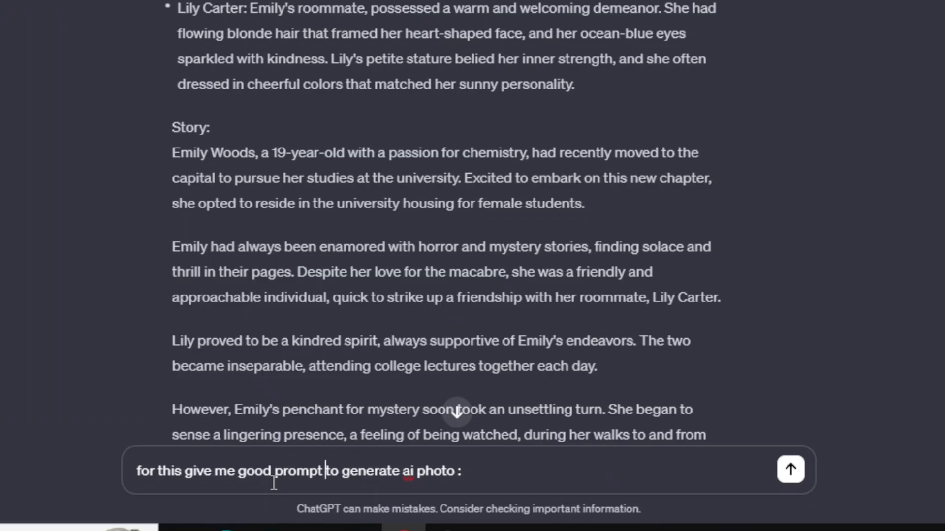
{"action": "type", "text": "and make it short"}
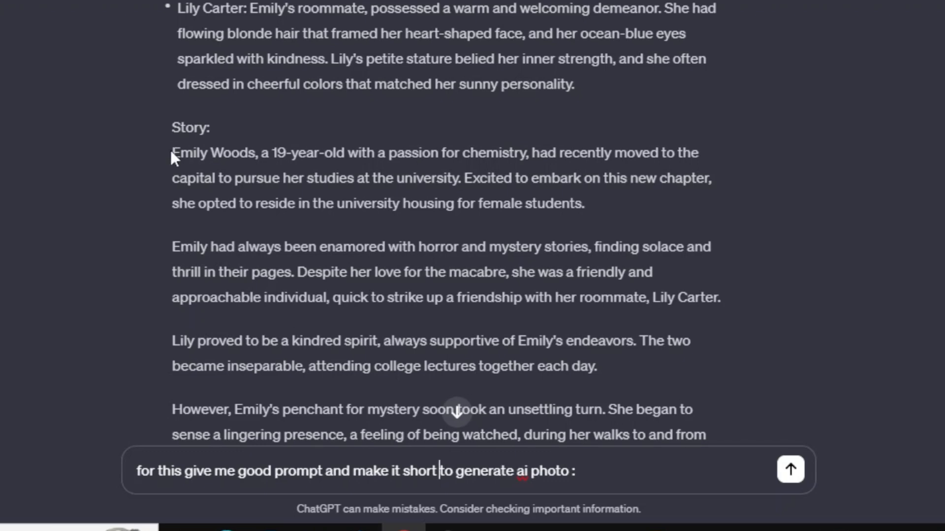
{"action": "left_click_drag", "start_coordinate": [172, 152], "coordinate": [462, 178]}
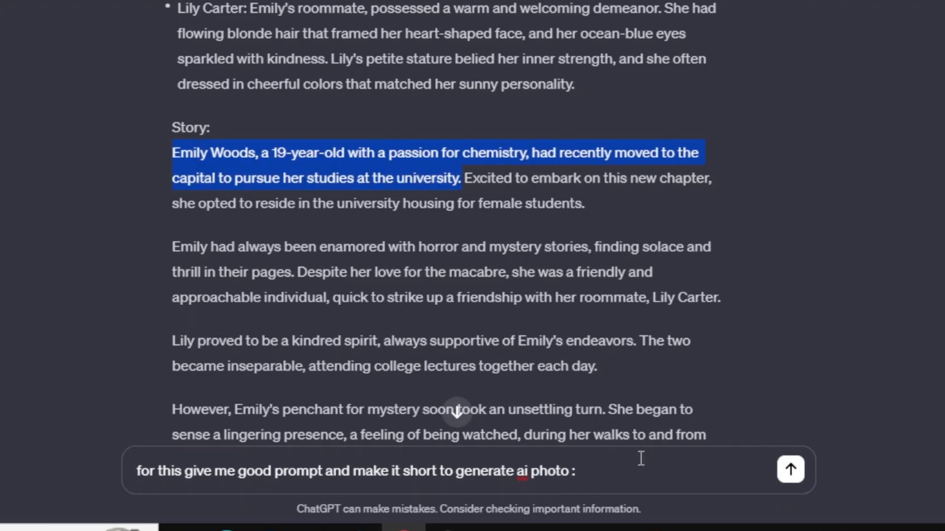
{"action": "left_click", "coordinate": [791, 470]}
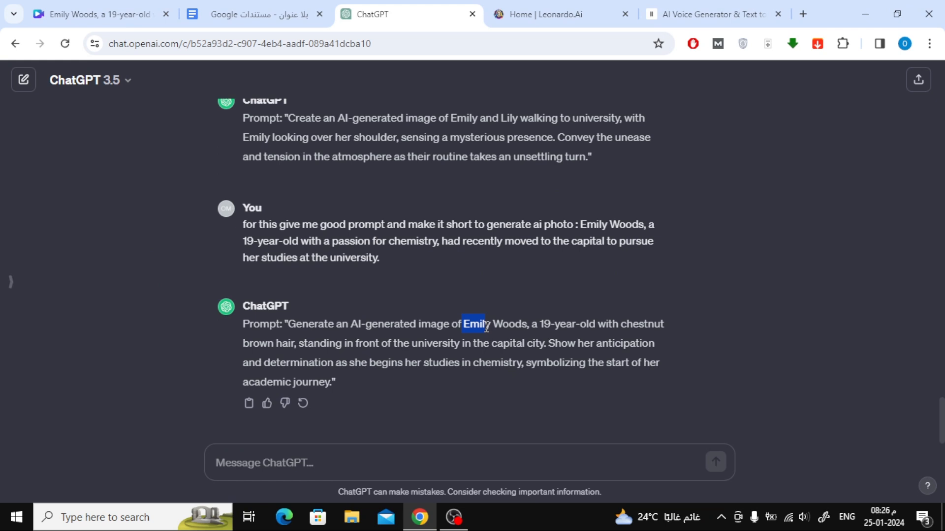
{"action": "left_click_drag", "start_coordinate": [486, 326], "coordinate": [331, 387]}
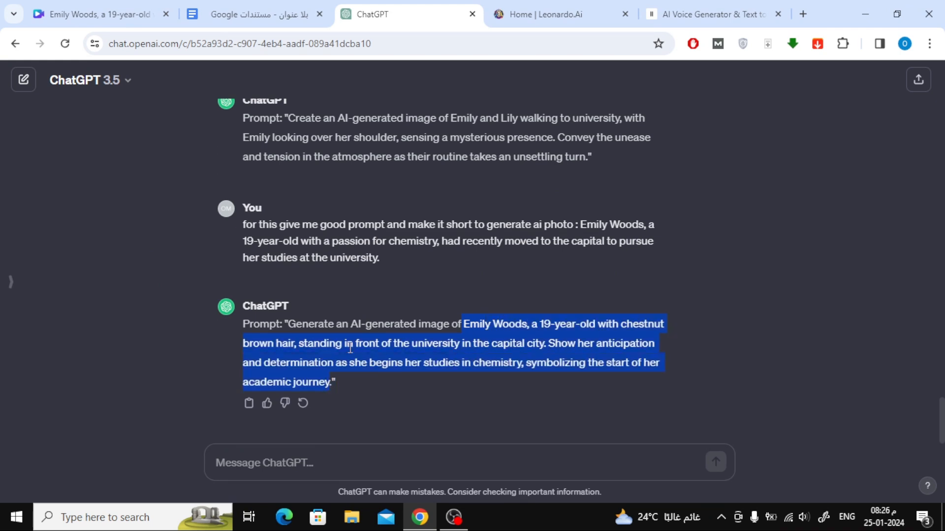
Step: Generate Magic Media images from the Emily-at-the-university prompt in Anime style
{"action": "left_click", "coordinate": [96, 14]}
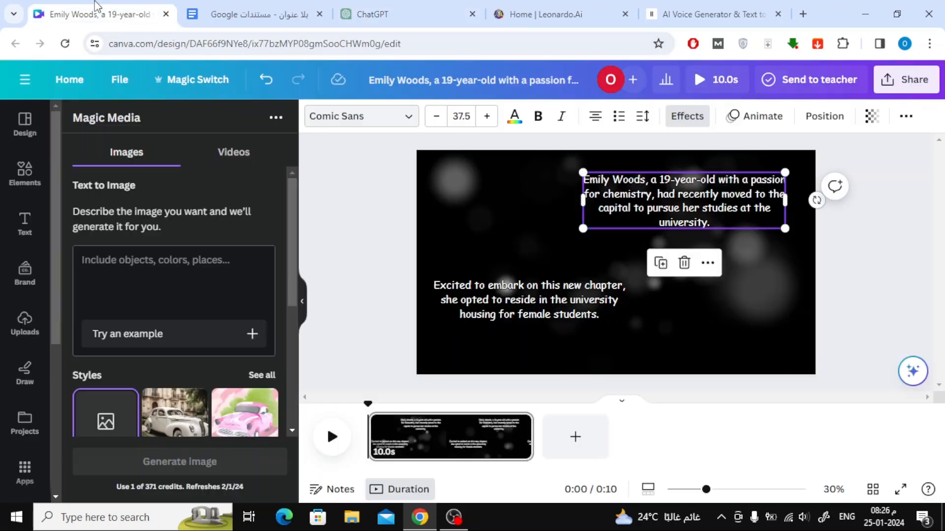
{"action": "type", "text": "front of the university in the capital city. Show her anticipation and determination as she begins her studies in chemistry, symbolizing the start of her academic journey"}
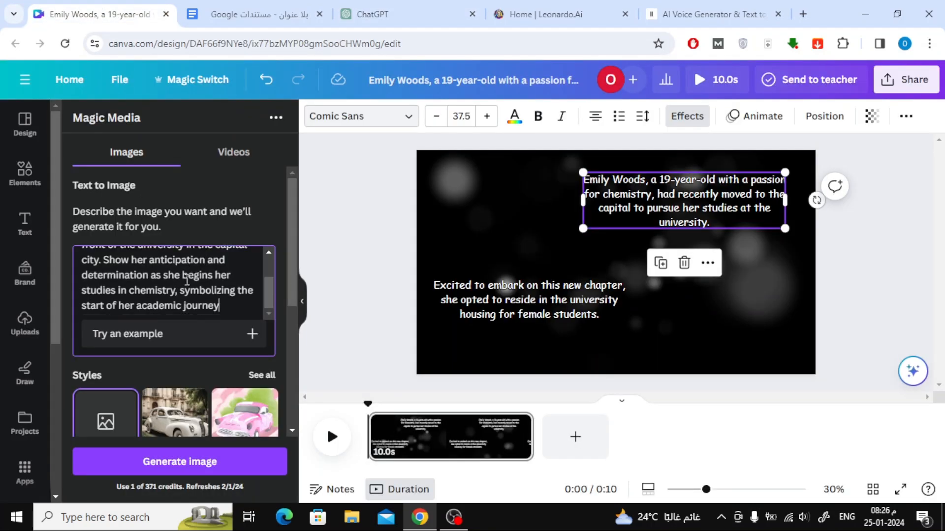
{"action": "scroll", "scroll_direction": "down", "scroll_amount": 3}
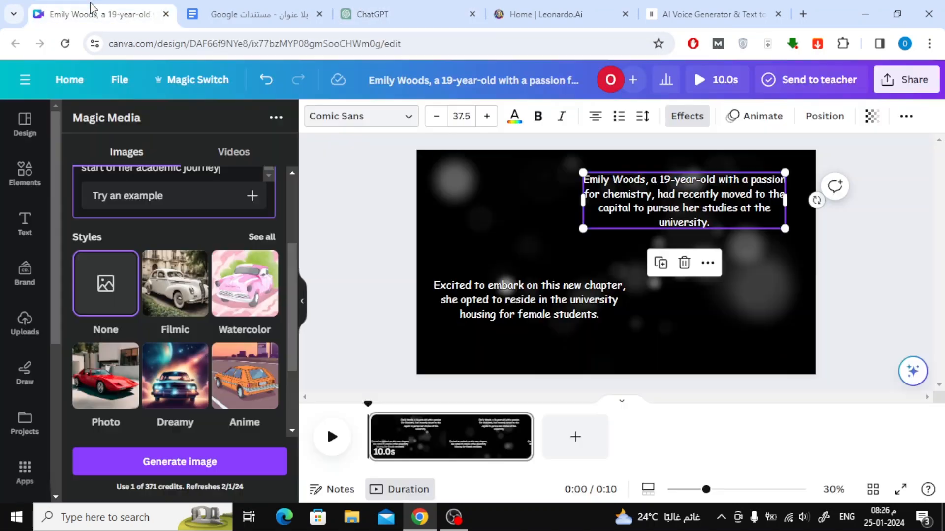
{"action": "left_click", "coordinate": [244, 376]}
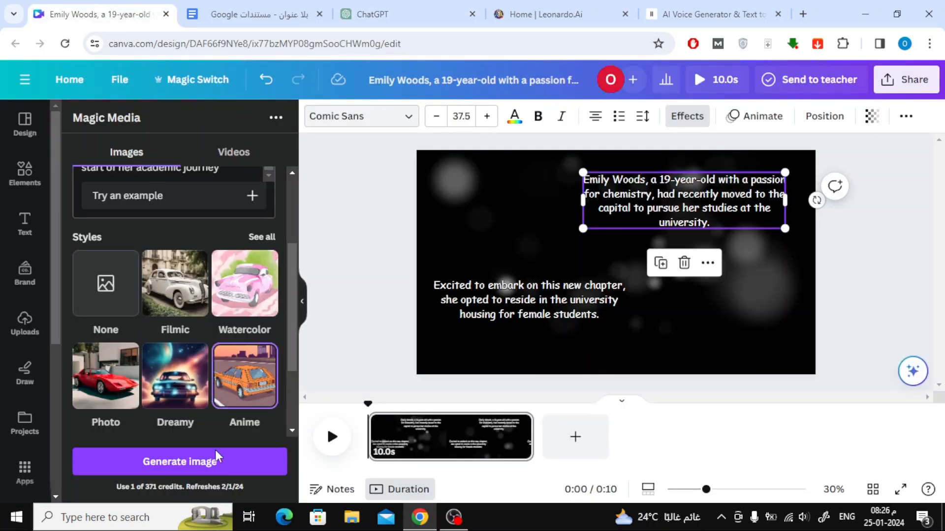
{"action": "left_click", "coordinate": [179, 461]}
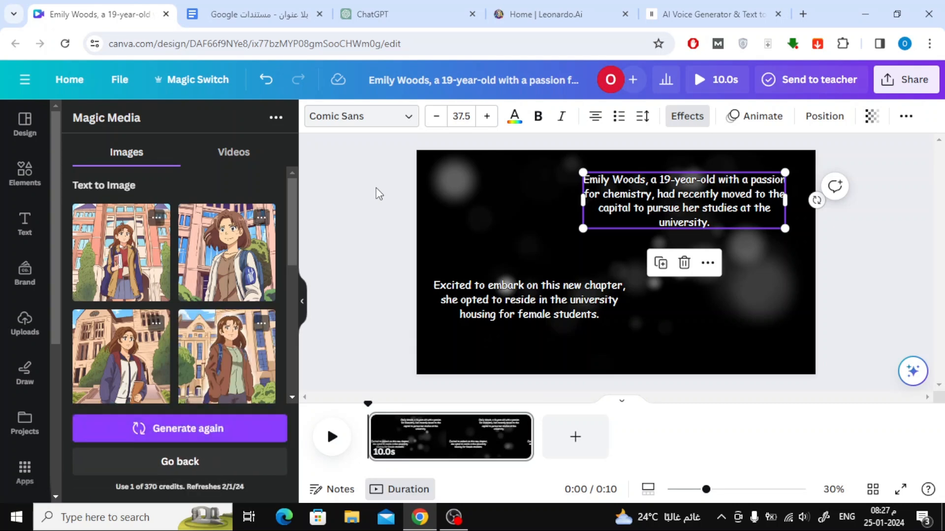
{"action": "mouse_move", "coordinate": [120, 356]}
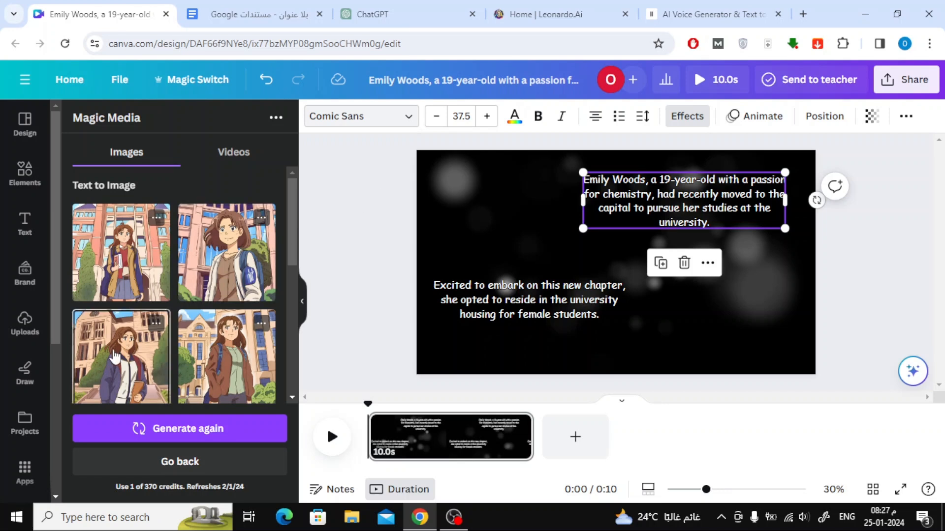
{"action": "mouse_move", "coordinate": [606, 230]}
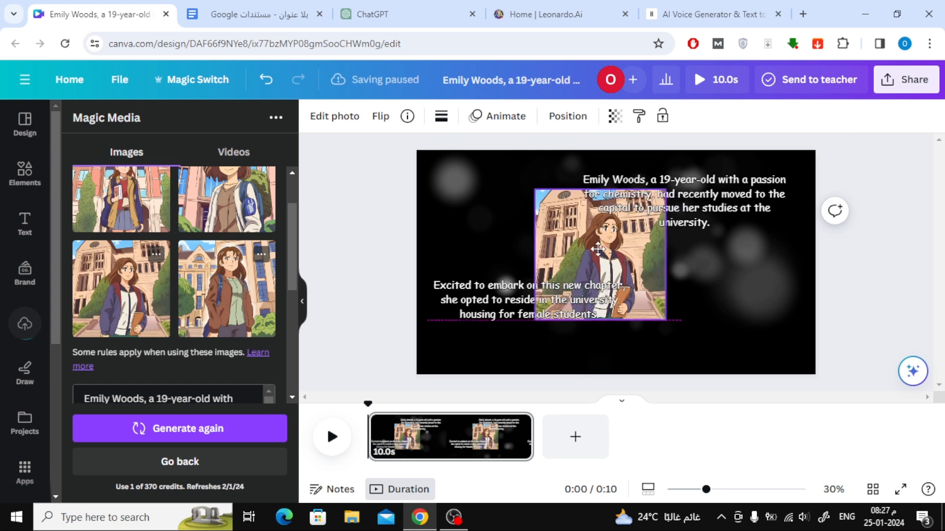
Step: Place the anime image at the page's upper left, then check the Leonardo.Ai generations
{"action": "left_click_drag", "start_coordinate": [599, 250], "coordinate": [515, 229]}
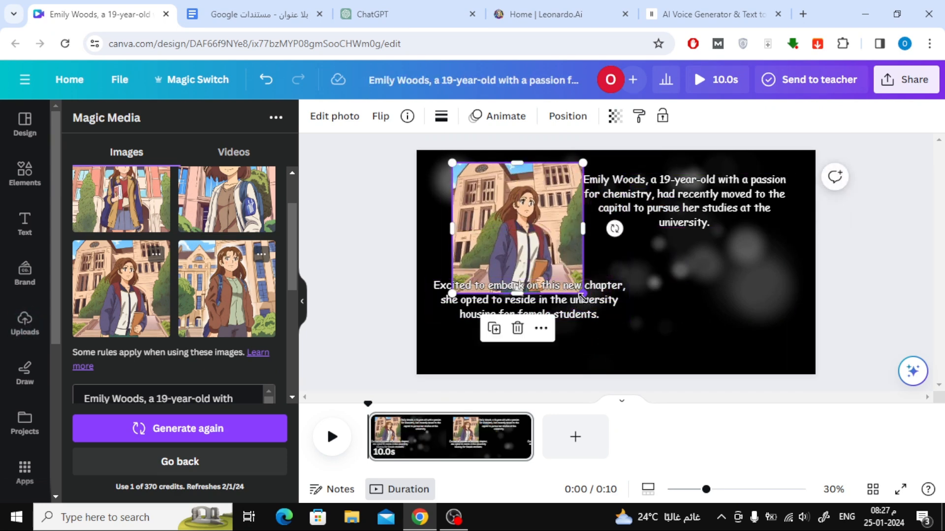
{"action": "left_click", "coordinate": [559, 14]}
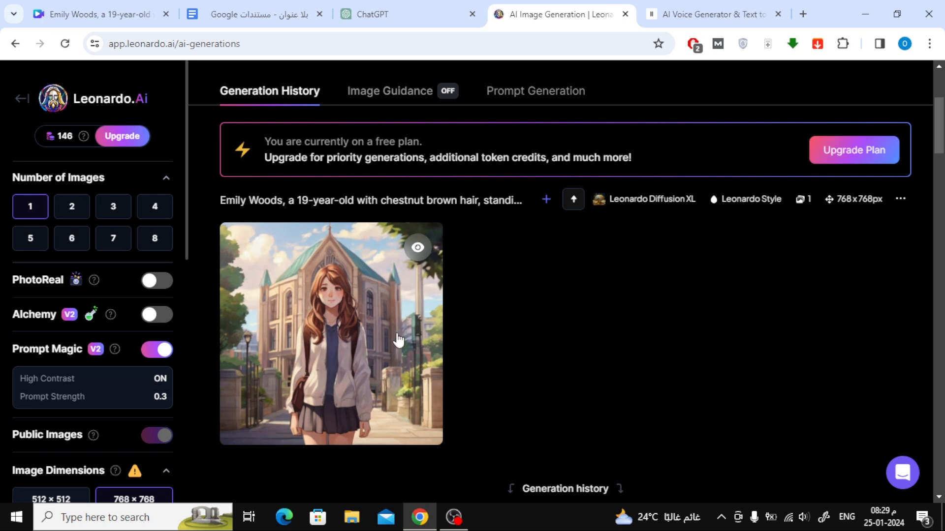
Step: Preview the finished anime image of the girl before the university, then close it
{"action": "left_click", "coordinate": [331, 334]}
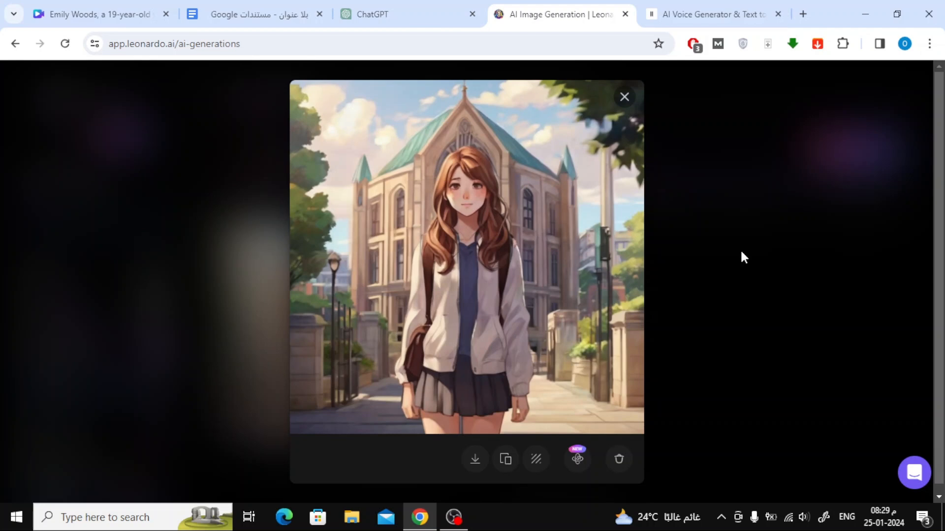
{"action": "left_click", "coordinate": [253, 13]}
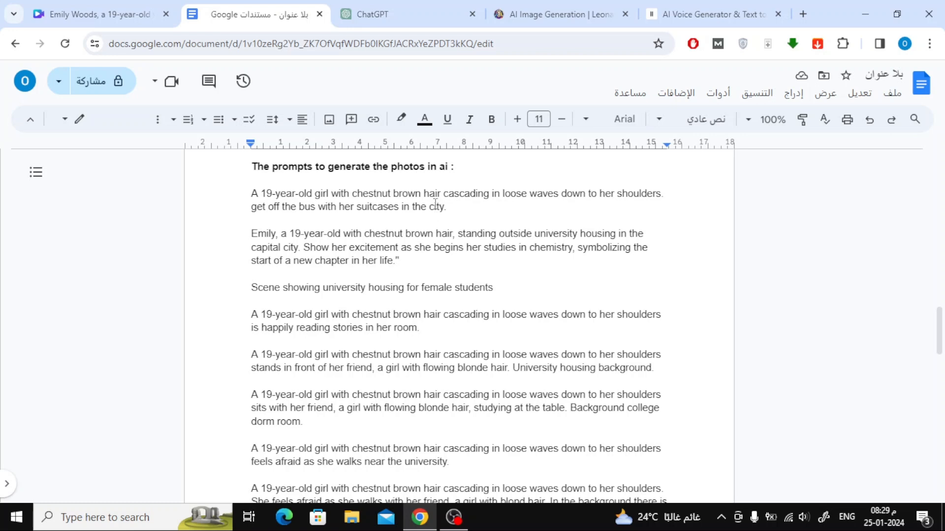
{"action": "mouse_move", "coordinate": [419, 253]}
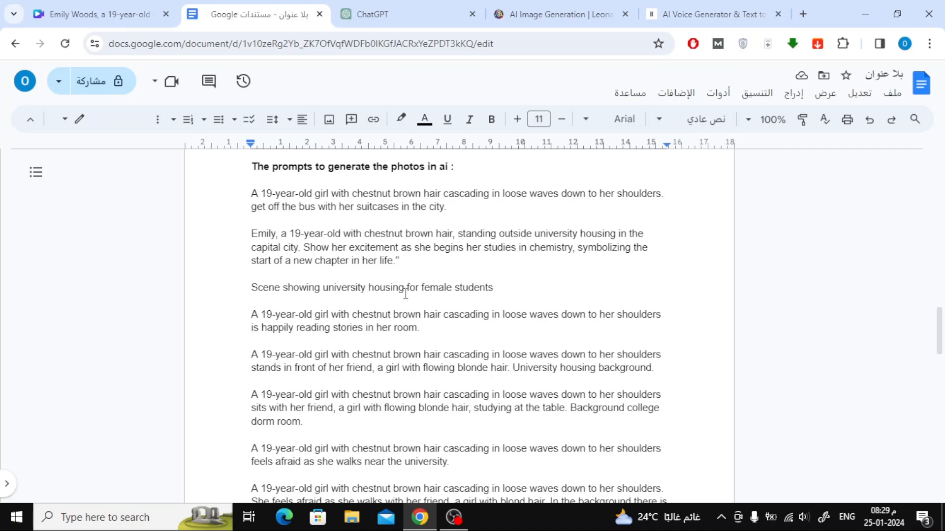
Step: Bring up the Google Docs list of saved image prompts for review
{"action": "left_click", "coordinate": [97, 14]}
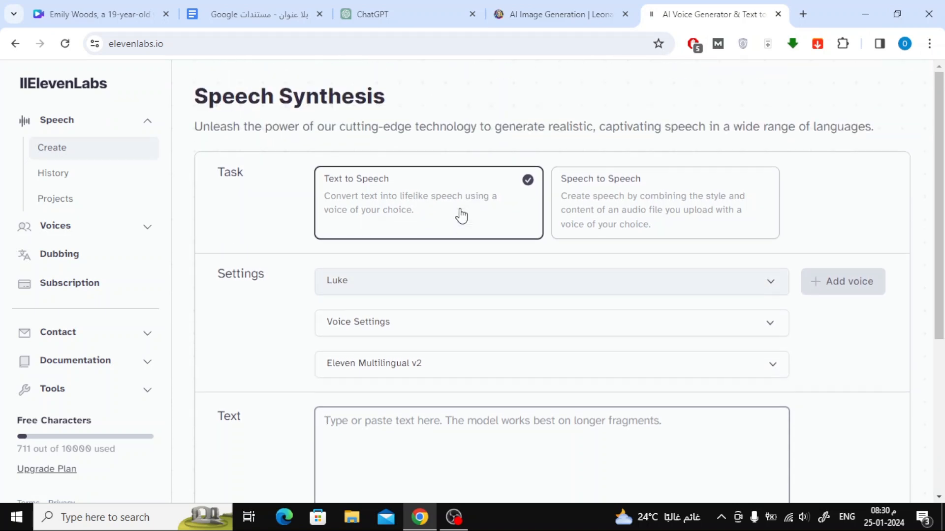
Step: Browse the ElevenLabs voice library filtered to Narrative & Story voices
{"action": "left_click", "coordinate": [55, 148]}
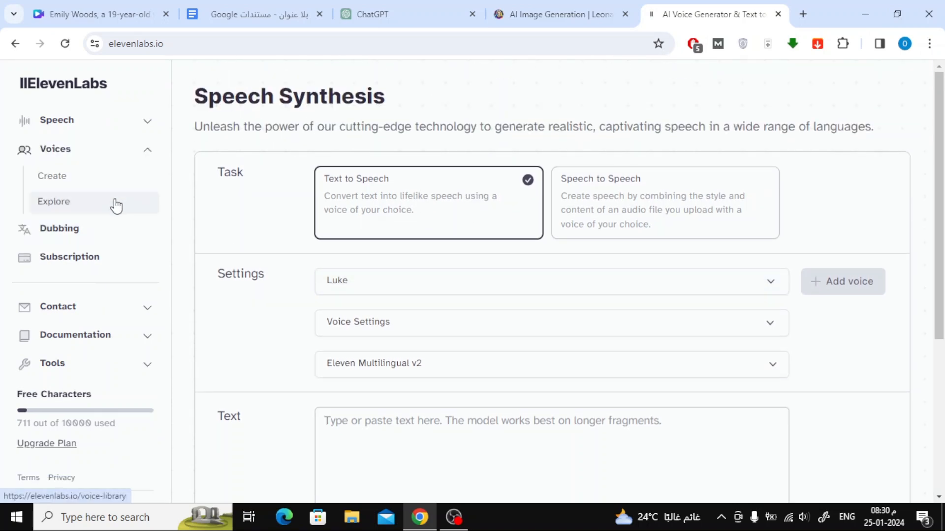
{"action": "left_click", "coordinate": [53, 200]}
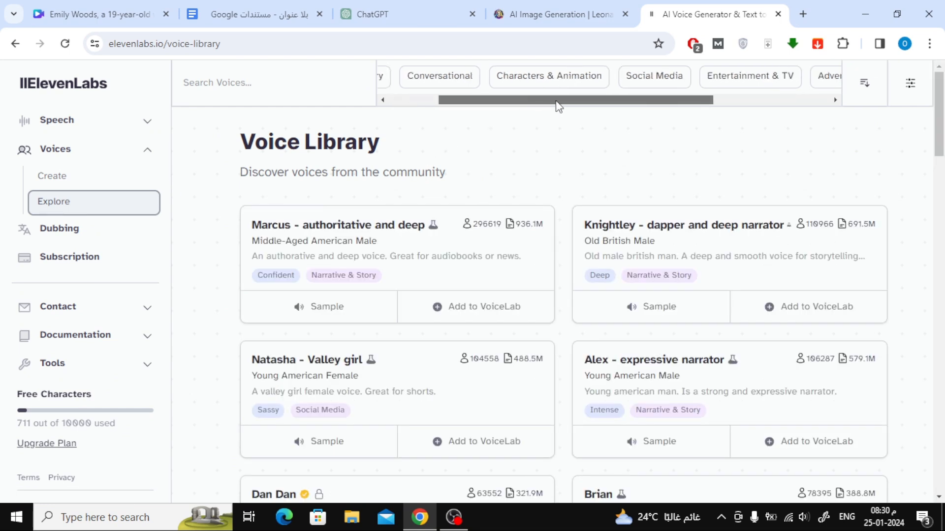
{"action": "scroll", "scroll_direction": "right", "scroll_amount": 3}
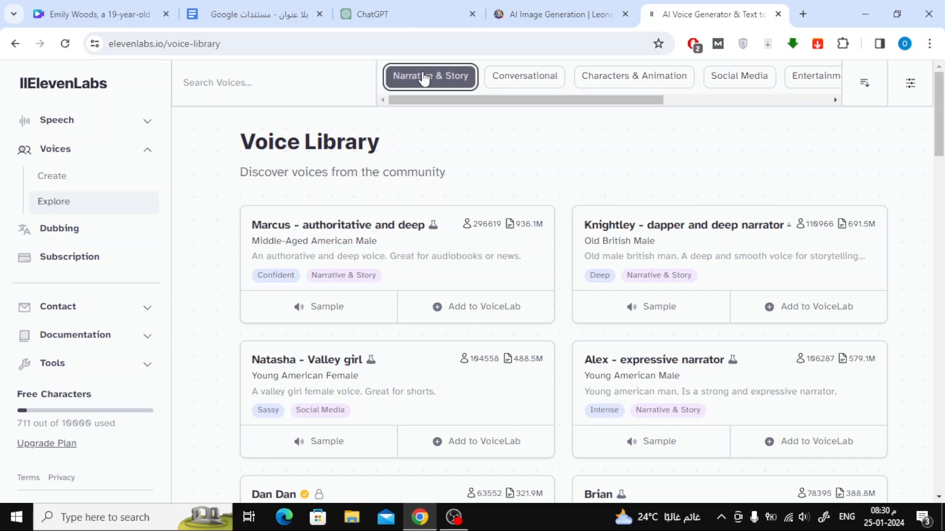
{"action": "left_click", "coordinate": [430, 76]}
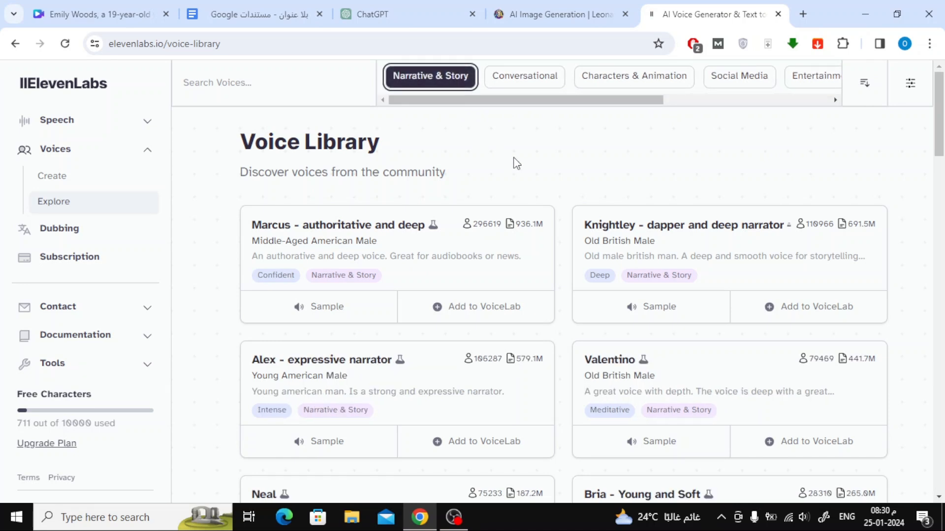
{"action": "mouse_move", "coordinate": [485, 158]}
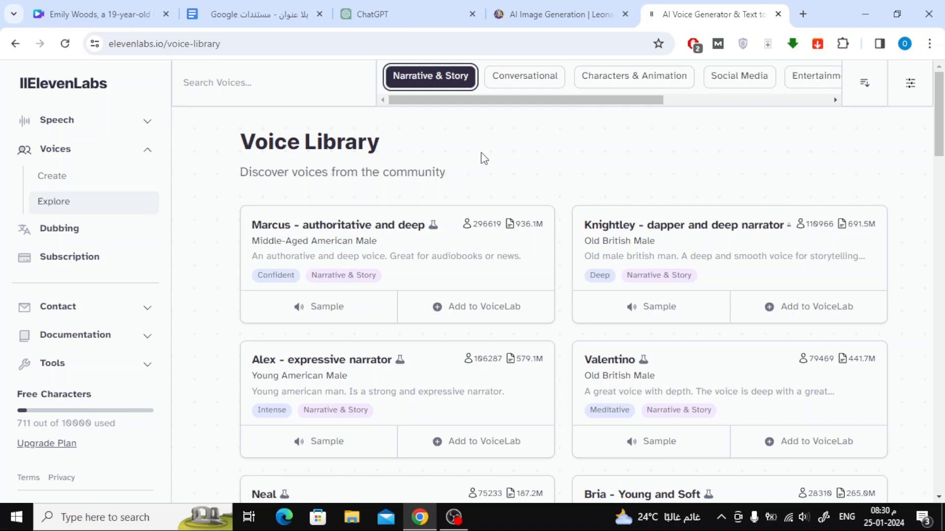
Step: Preview the Alex - expressive narrator sample and scroll through more voices
{"action": "scroll", "scroll_direction": "down", "scroll_amount": 3}
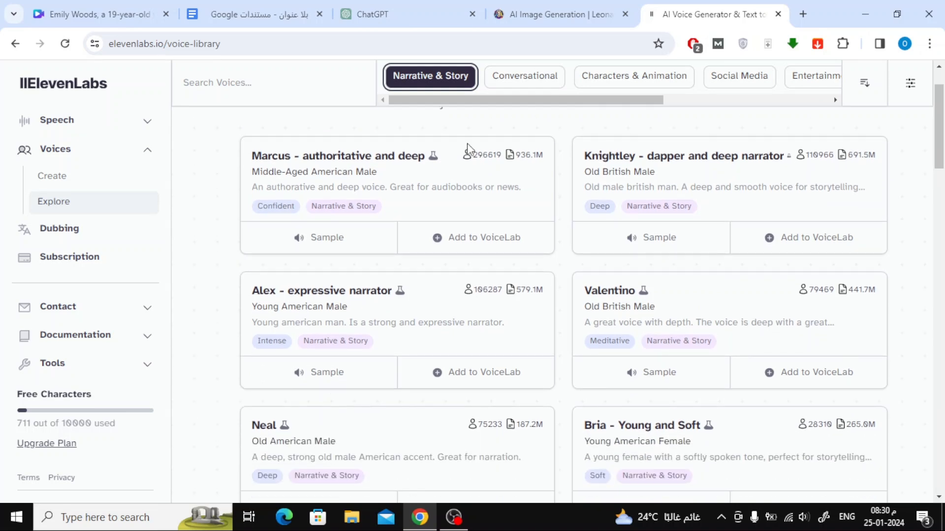
{"action": "scroll", "scroll_direction": "down", "scroll_amount": 3}
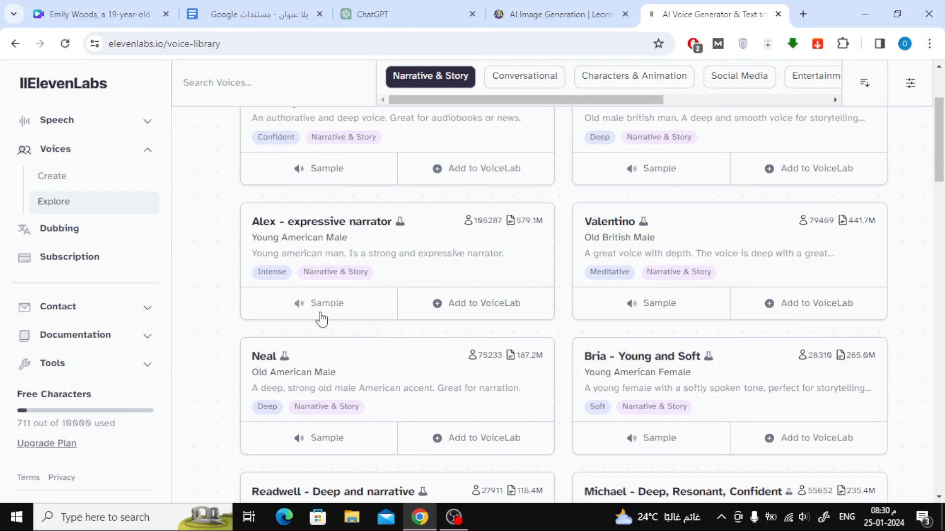
{"action": "left_click", "coordinate": [318, 303]}
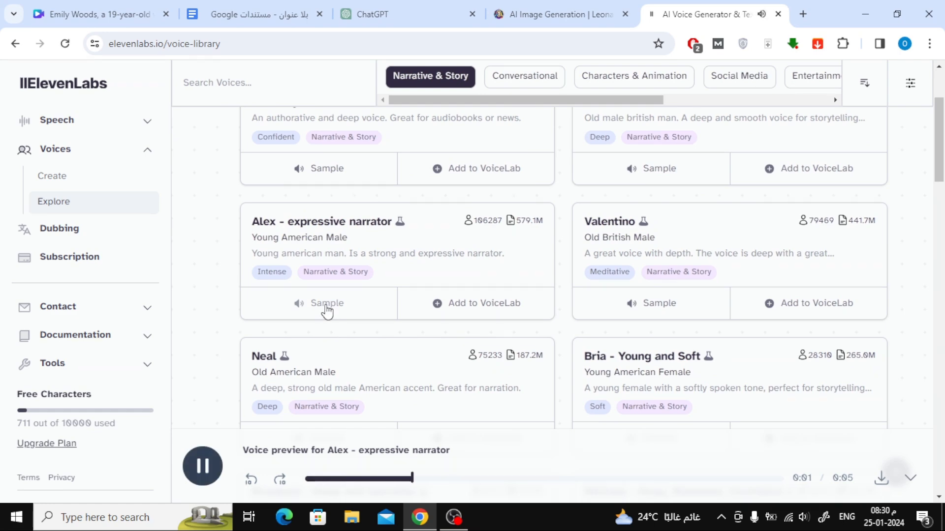
{"action": "scroll", "scroll_direction": "down", "scroll_amount": 3}
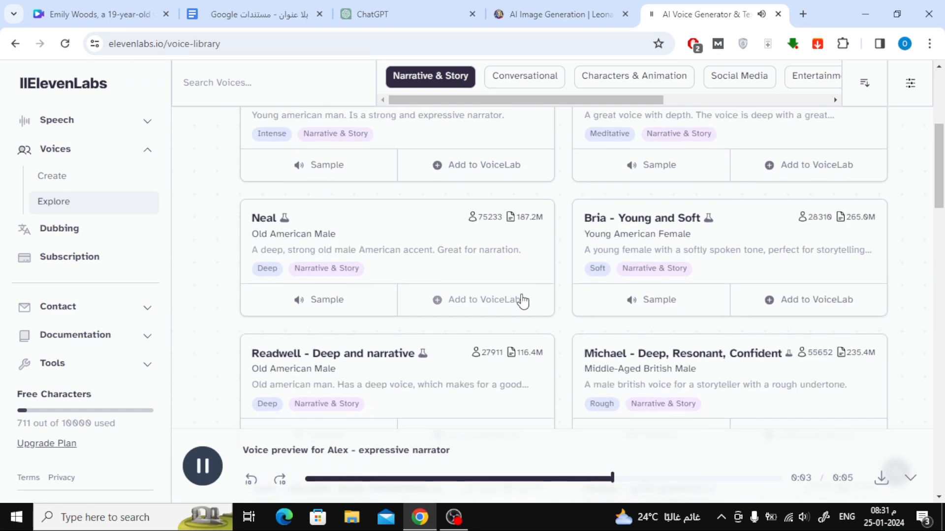
{"action": "scroll", "scroll_direction": "down", "scroll_amount": 3}
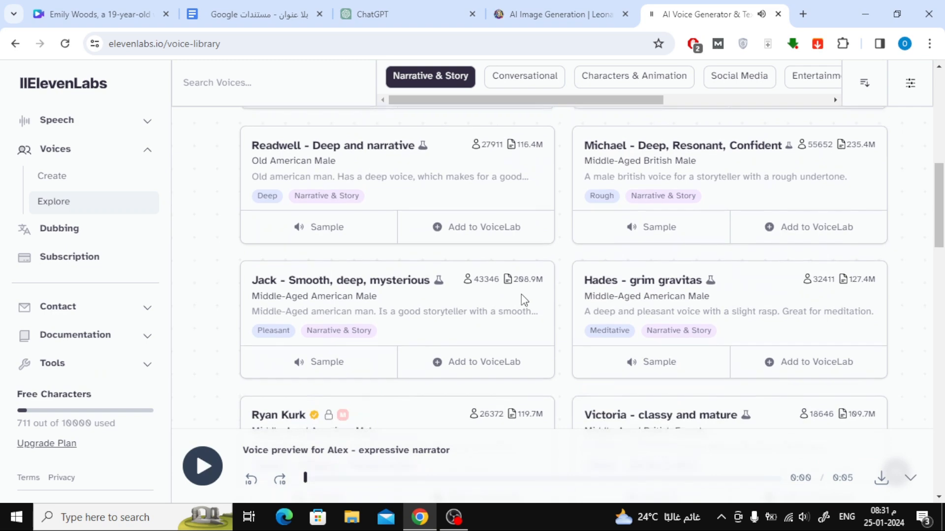
{"action": "scroll", "scroll_direction": "down", "scroll_amount": 3}
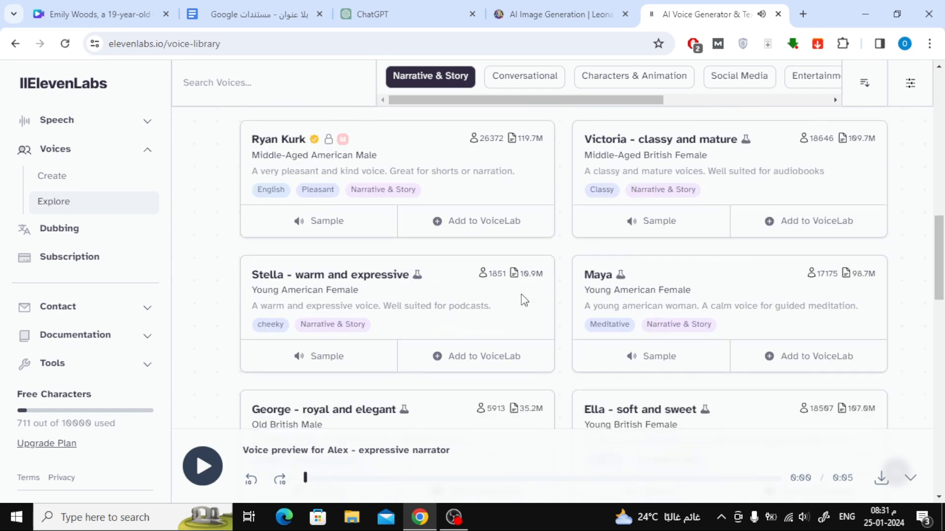
{"action": "scroll", "scroll_direction": "down", "scroll_amount": 3}
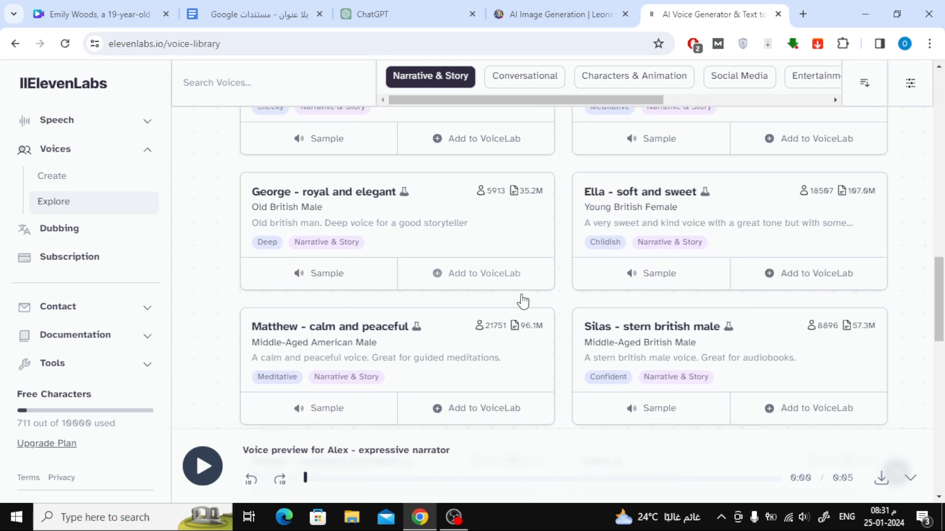
{"action": "left_click", "coordinate": [52, 175]}
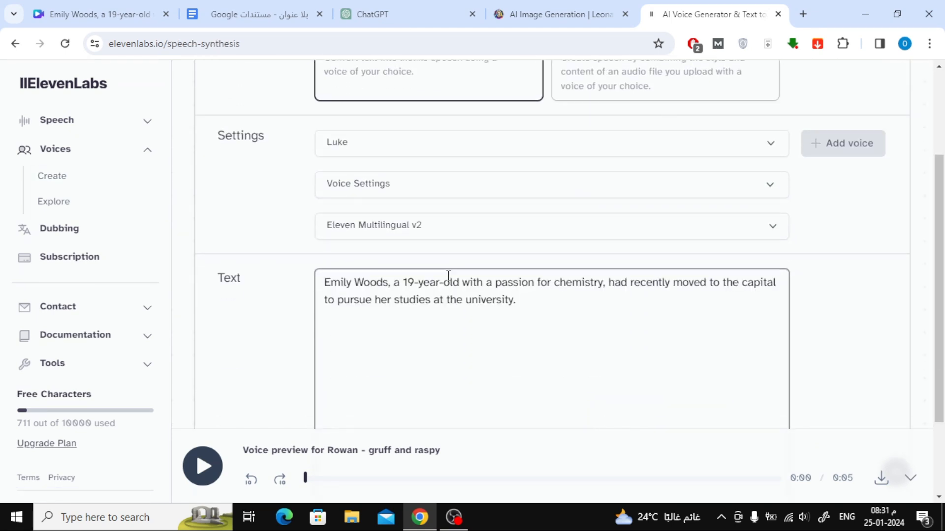
Step: Add the second sentence about university housing, generate the Luke narration, and return to Canva
{"action": "type", "text": "Excited to embark on this new chapter, she opted to reside in the university housing for female students."}
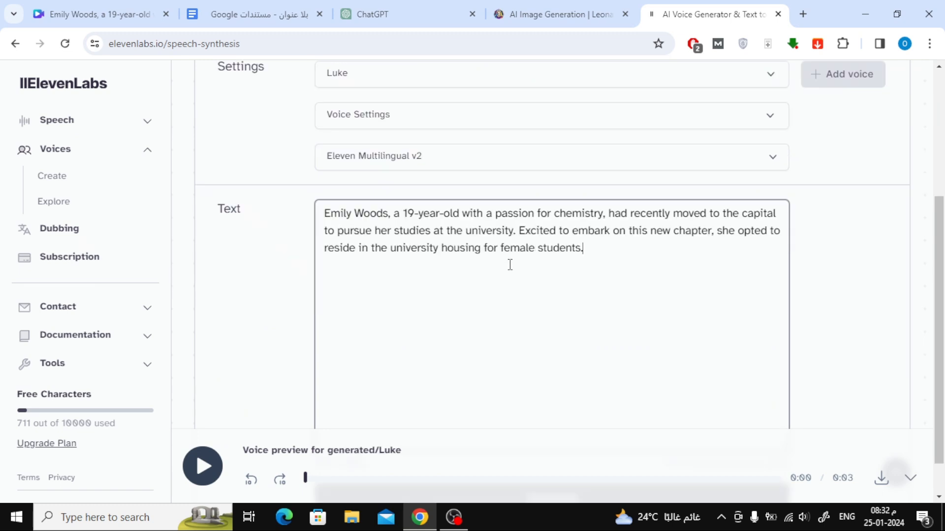
{"action": "scroll", "scroll_direction": "down", "scroll_amount": 3}
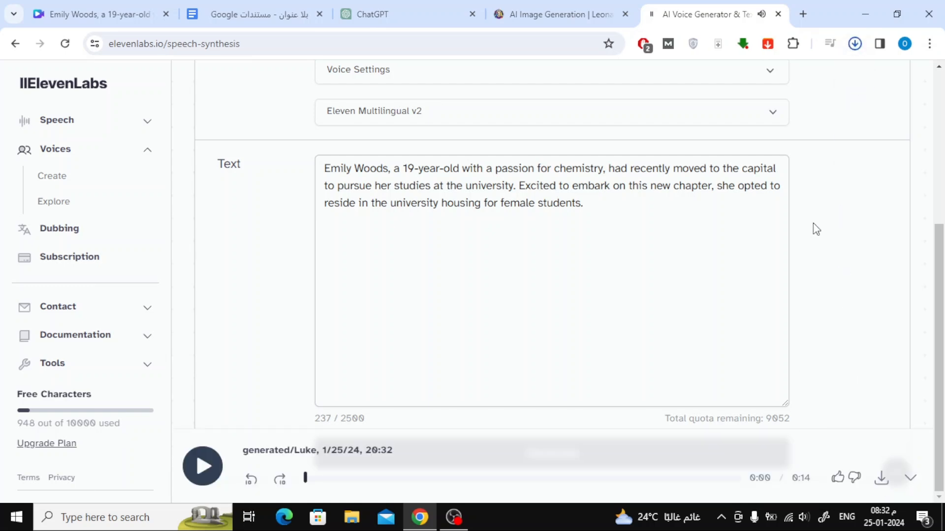
{"action": "left_click", "coordinate": [96, 14]}
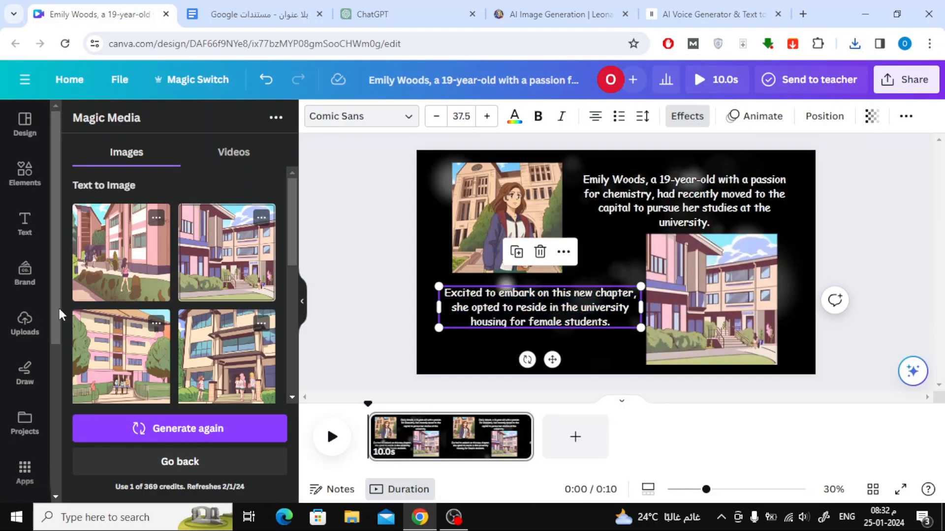
Step: Upload the newest ElevenLabs voiceover file from Downloads onto the page's audio track
{"action": "left_click", "coordinate": [24, 319]}
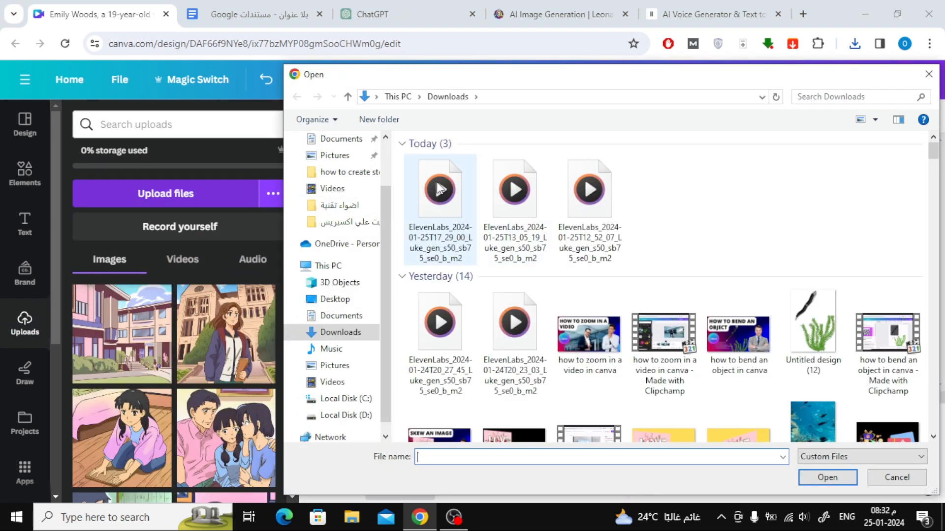
{"action": "left_click", "coordinate": [439, 188]}
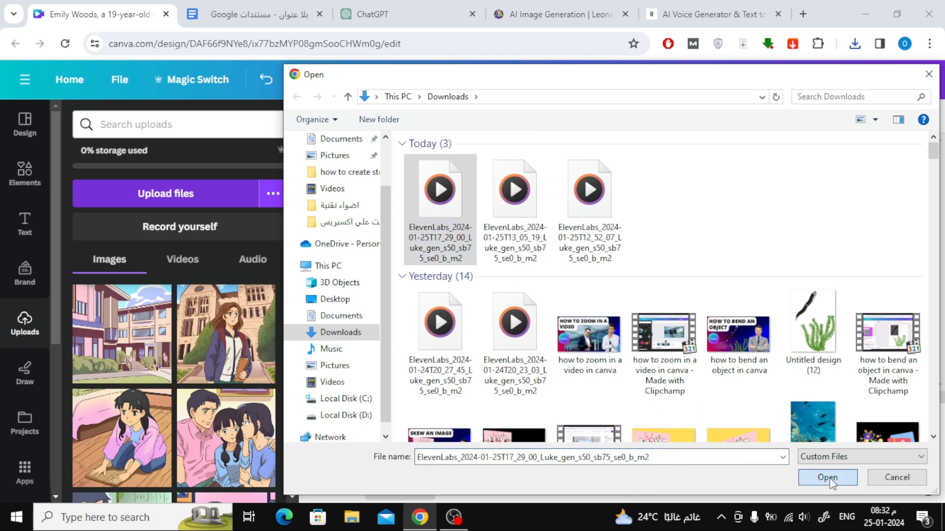
{"action": "left_click", "coordinate": [825, 477]}
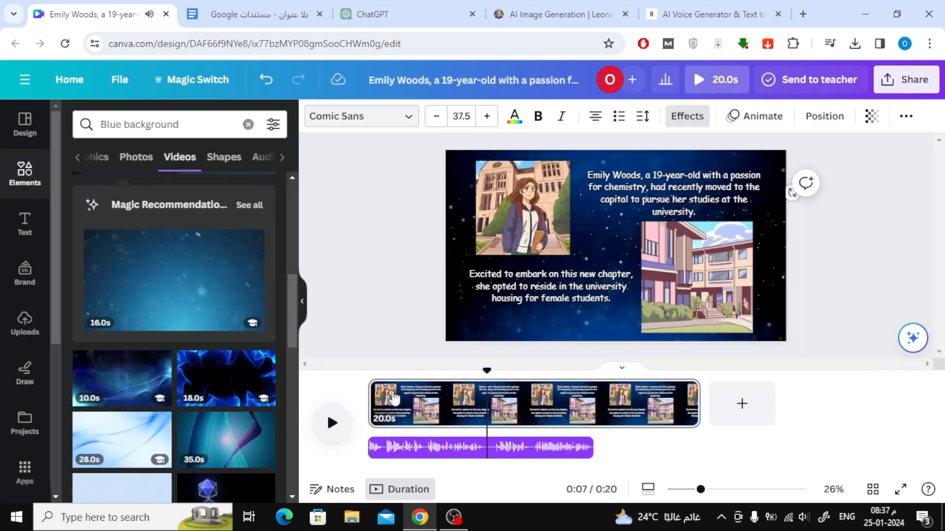
Step: Give the first story paragraph a Typewriter text animation
{"action": "left_click", "coordinate": [673, 193]}
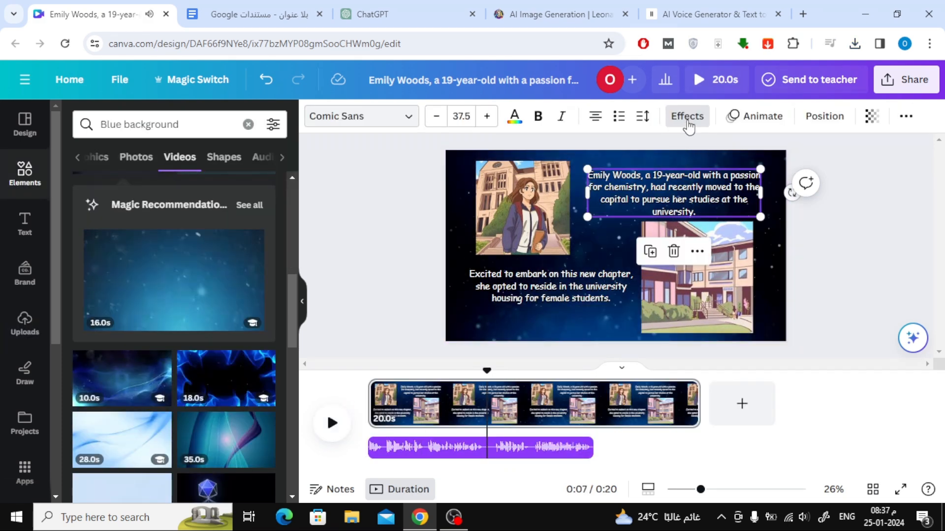
{"action": "left_click", "coordinate": [761, 116]}
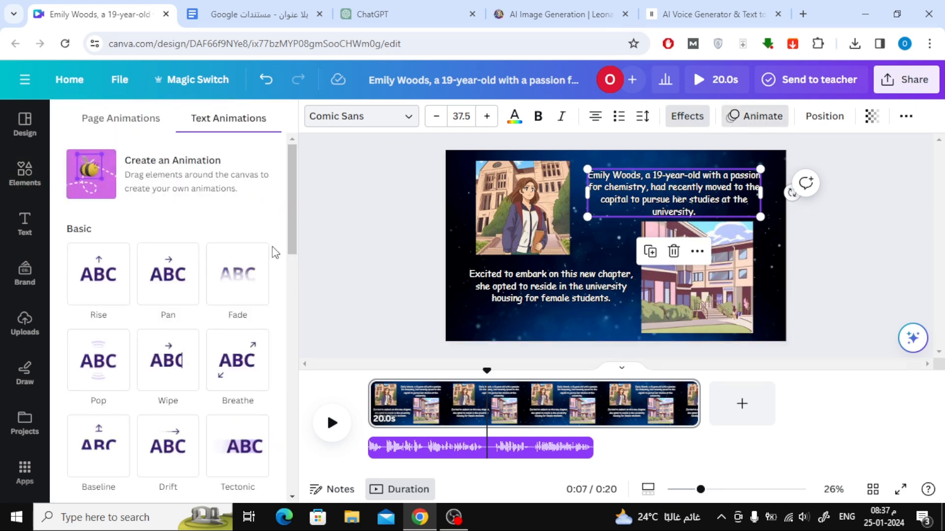
{"action": "scroll", "scroll_direction": "down", "scroll_amount": 3}
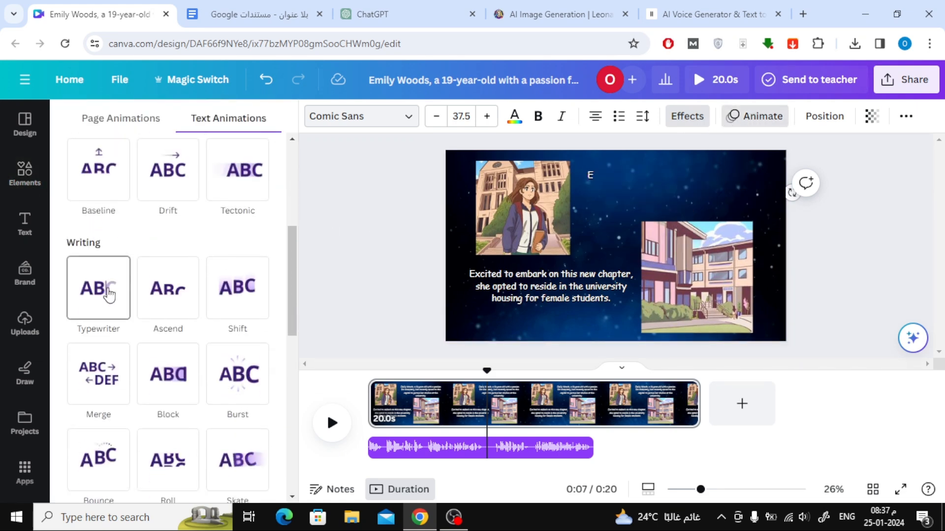
{"action": "left_click", "coordinate": [97, 289]}
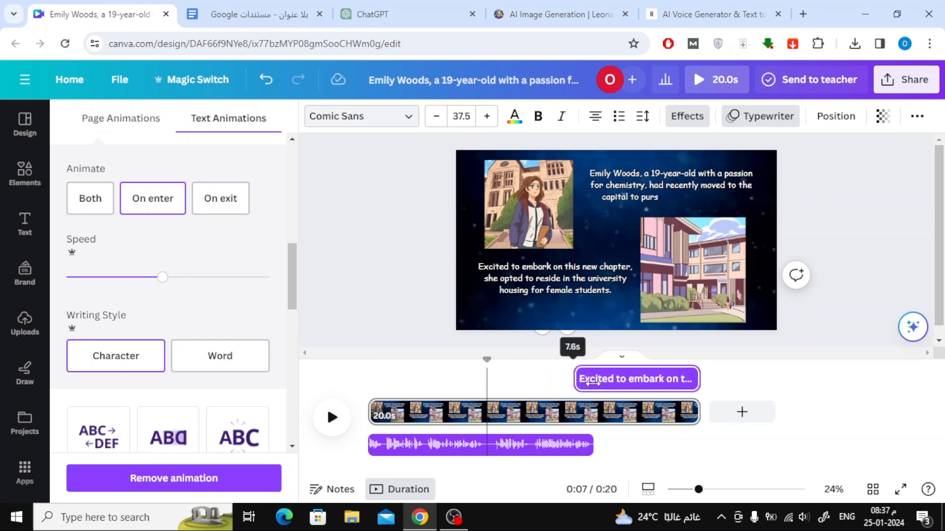
Step: Delay the second paragraph's entrance on the timeline and give the building picture a Baseline animation
{"action": "left_click_drag", "start_coordinate": [699, 379], "coordinate": [642, 379]}
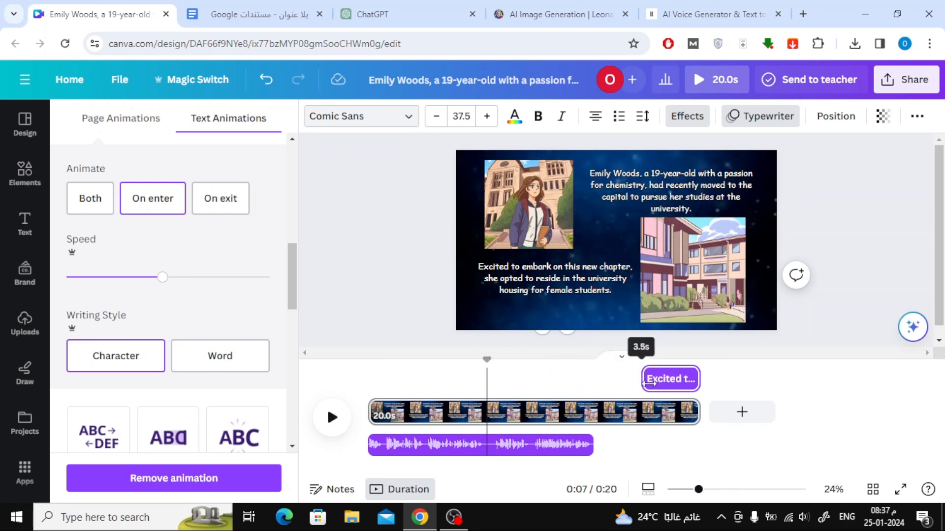
{"action": "left_click_drag", "start_coordinate": [641, 377], "coordinate": [498, 389]}
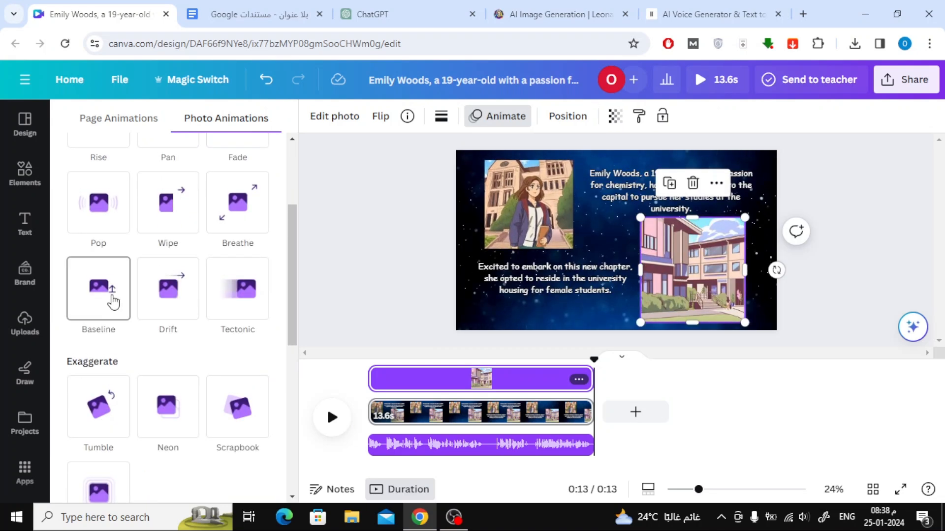
{"action": "left_click", "coordinate": [237, 288]}
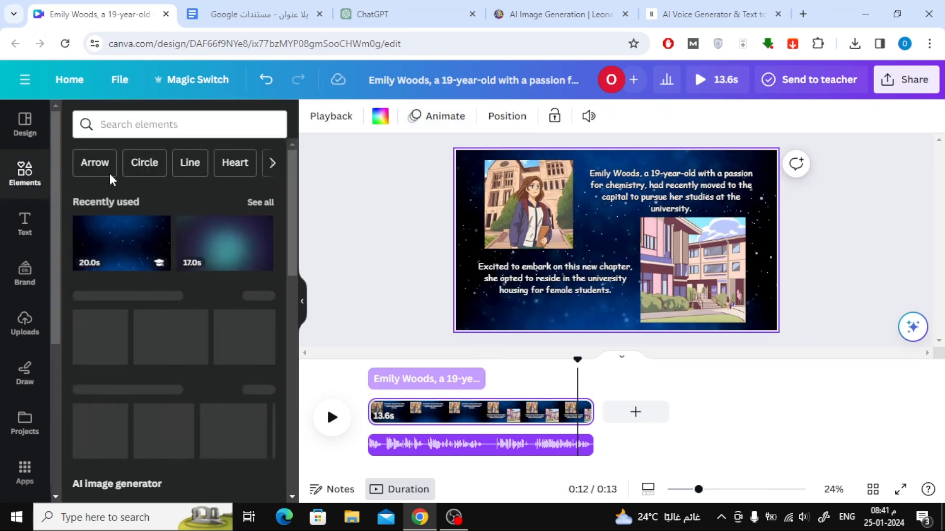
Step: Search Canva Elements audio for 'Mysterious' tracks
{"action": "left_click", "coordinate": [180, 124]}
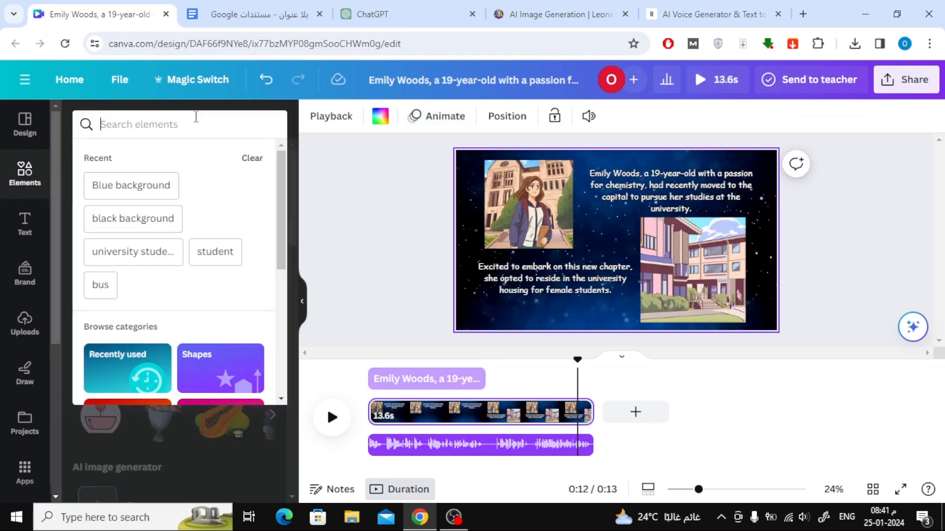
{"action": "mouse_move", "coordinate": [197, 172]}
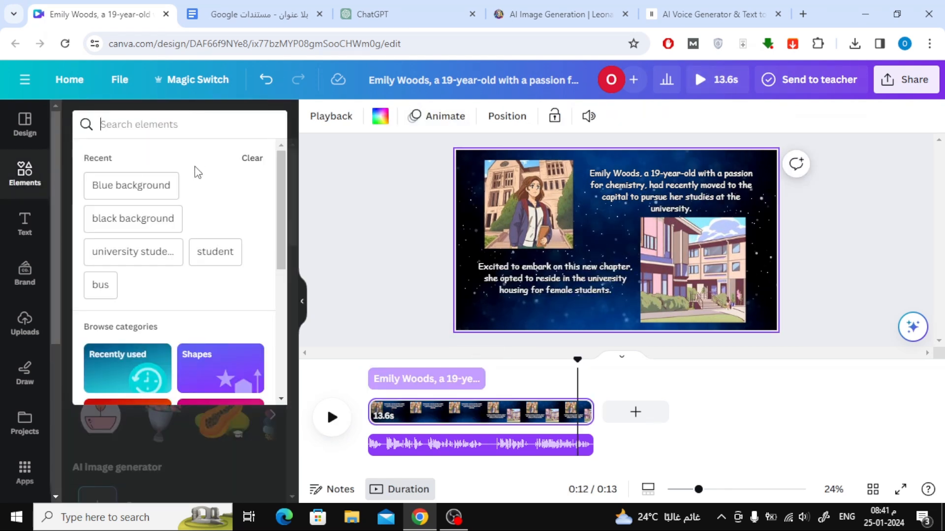
{"action": "type", "text": "m"}
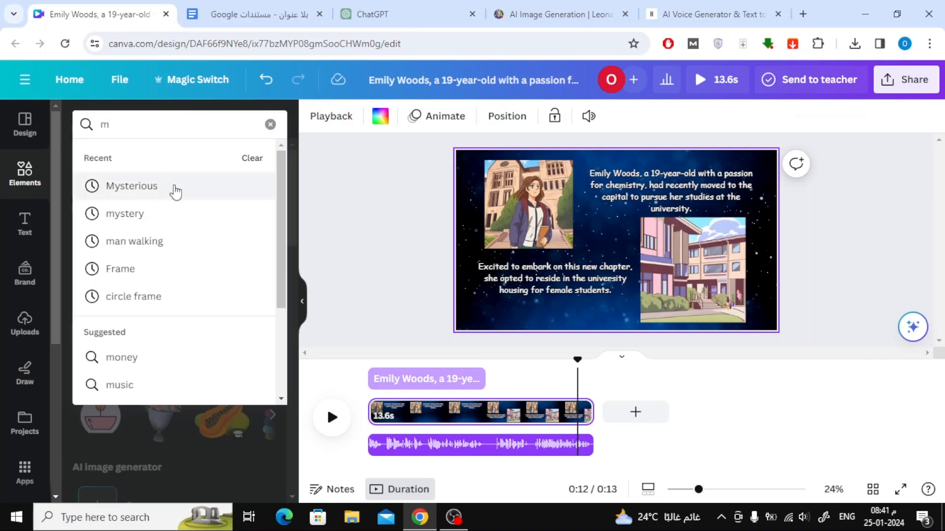
{"action": "left_click", "coordinate": [131, 186]}
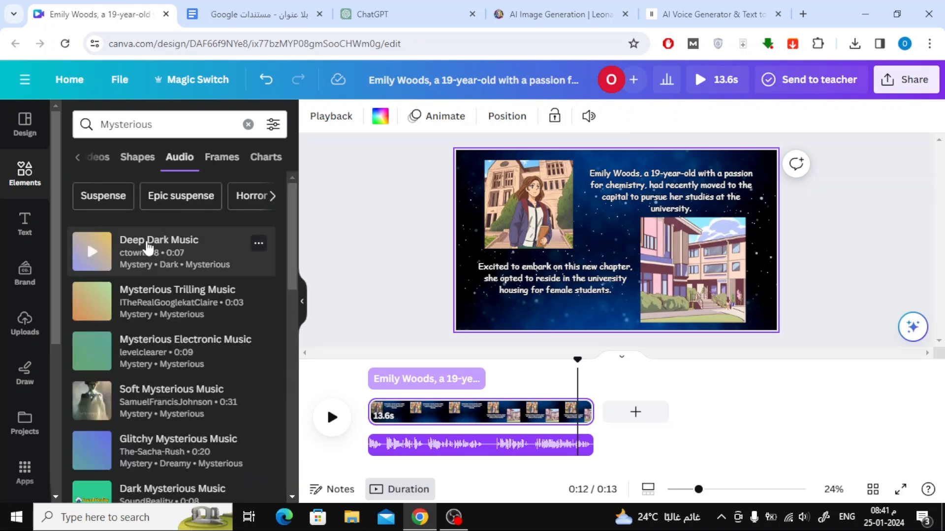
Step: Preview Deep Dark Music, then place Soft Mysterious Music on the timeline under the voiceover
{"action": "left_click", "coordinate": [92, 251]}
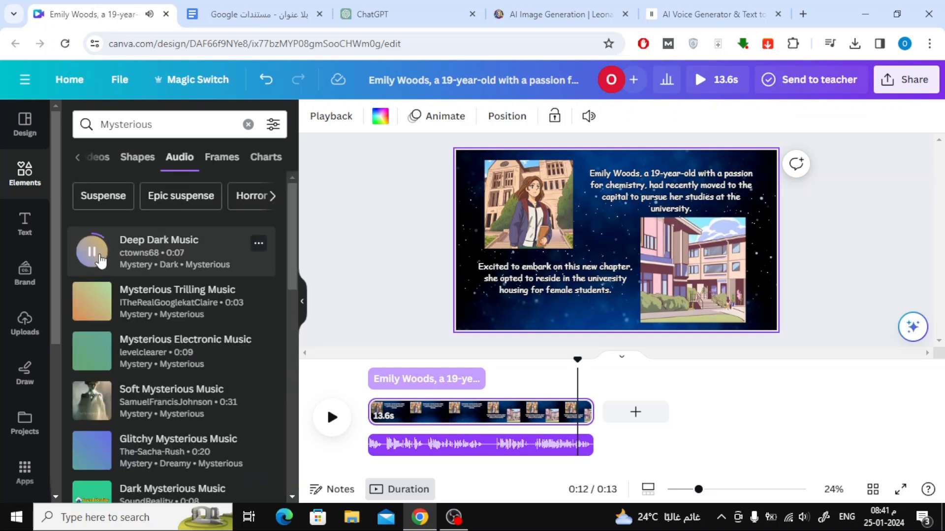
{"action": "left_click", "coordinate": [92, 301]}
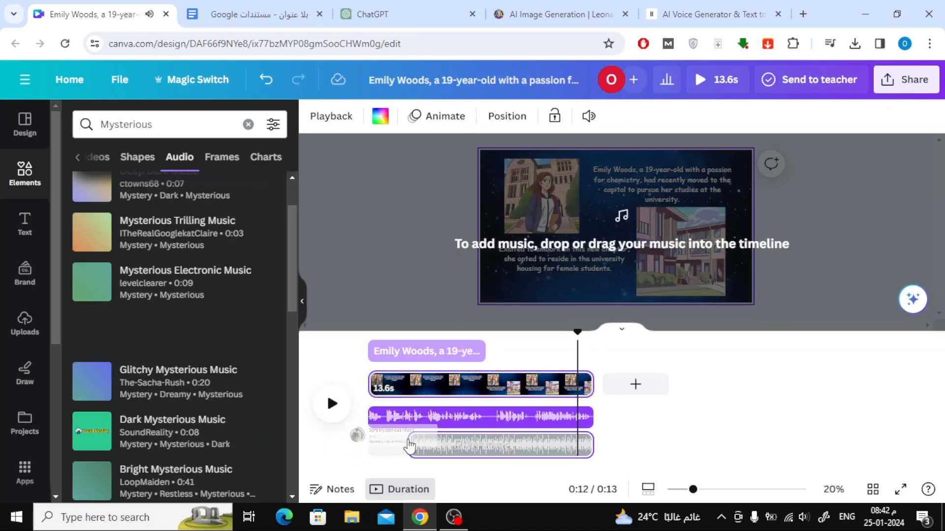
{"action": "left_click", "coordinate": [479, 446]}
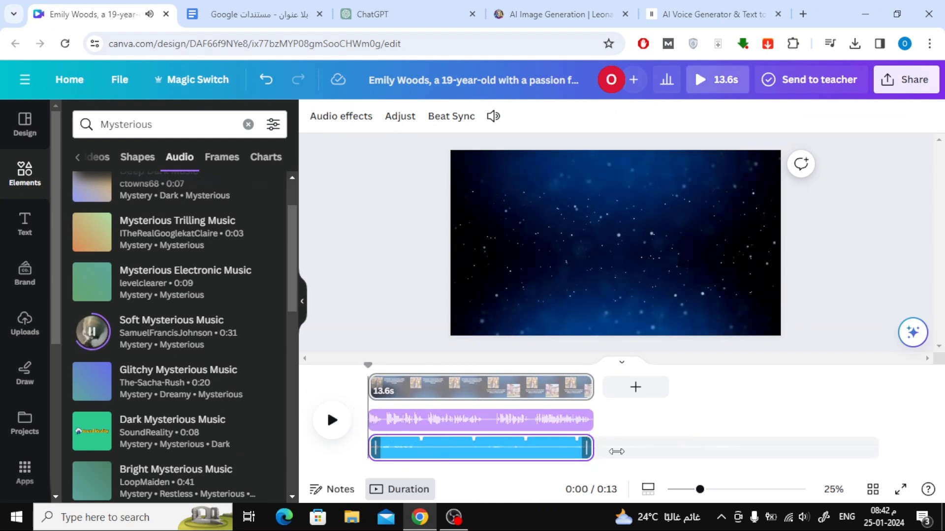
{"action": "mouse_move", "coordinate": [635, 387]}
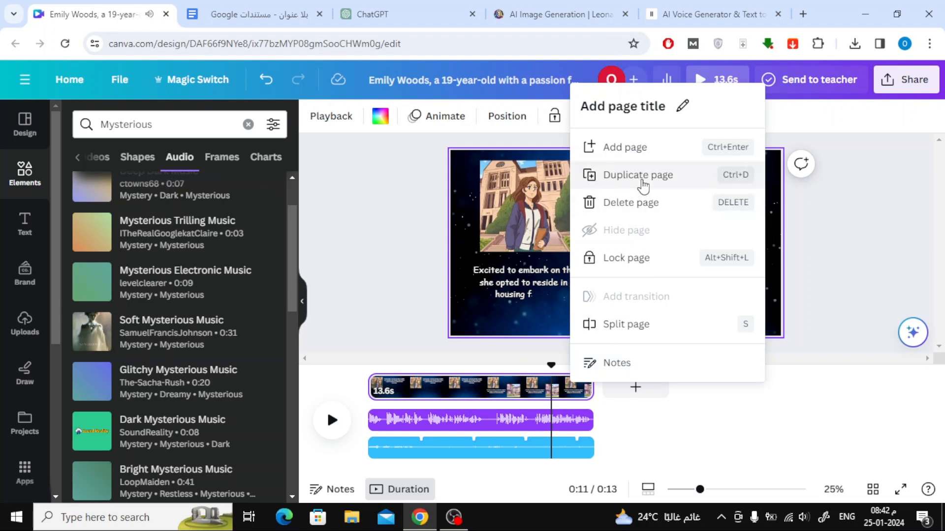
Step: Duplicate the page and edit the copies into later story parts with their own voiceovers
{"action": "left_click", "coordinate": [637, 175]}
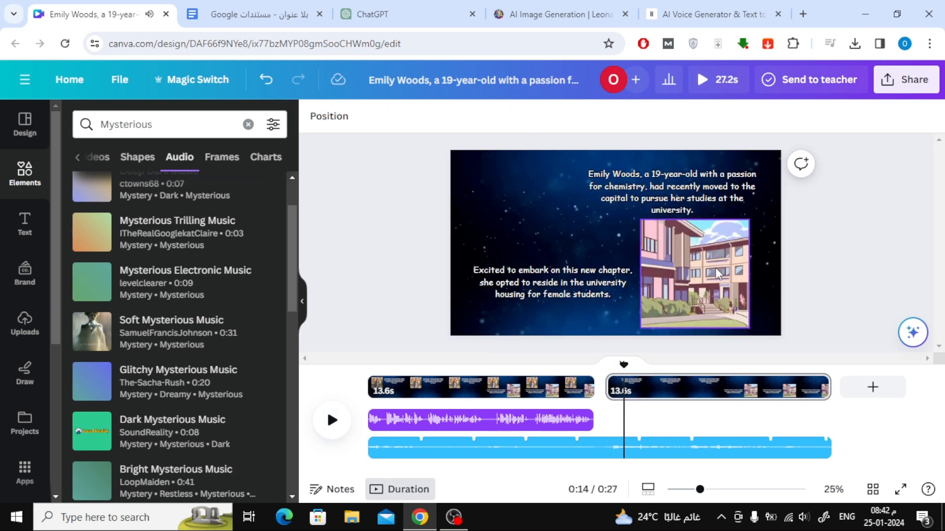
{"action": "left_click", "coordinate": [673, 192]}
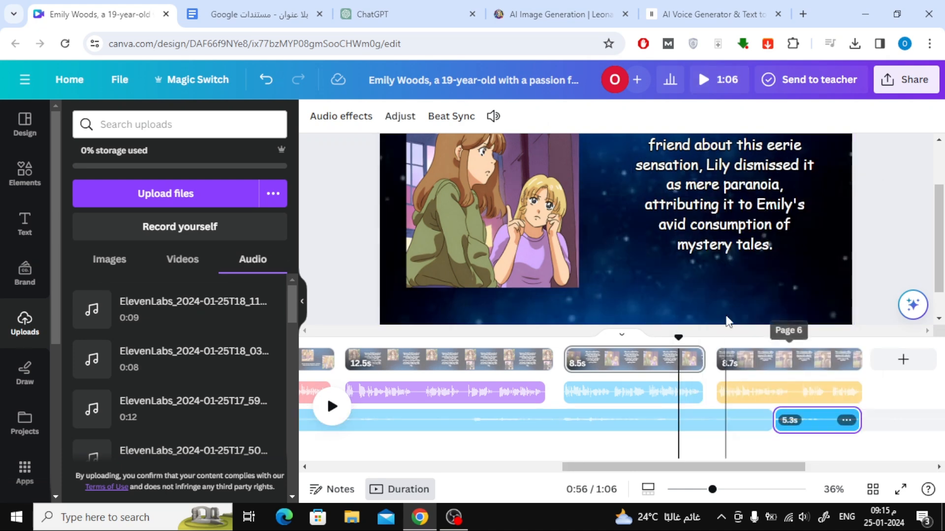
{"action": "left_click", "coordinate": [702, 79]}
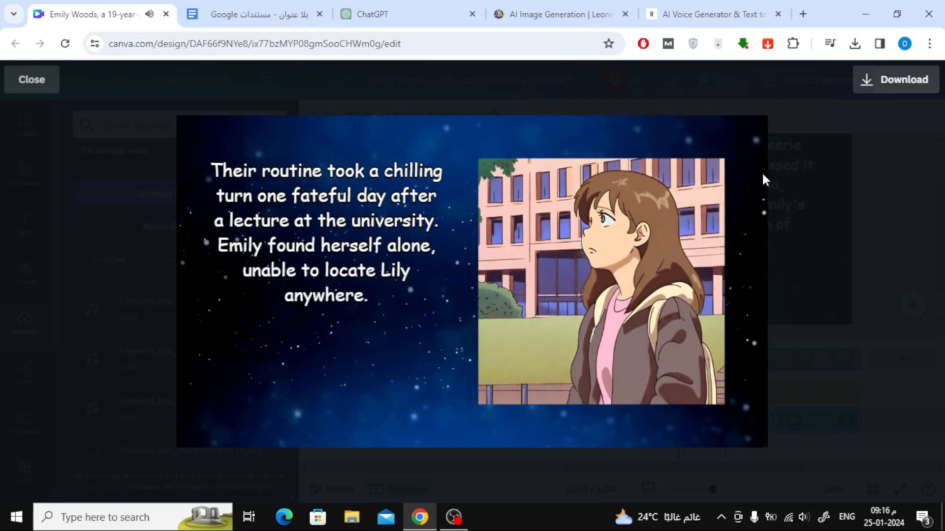
{"action": "left_click", "coordinate": [31, 79]}
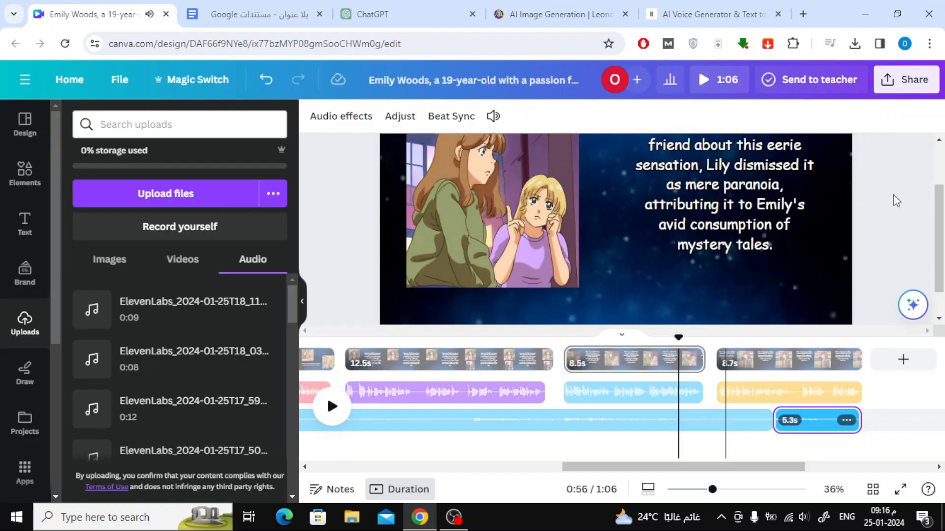